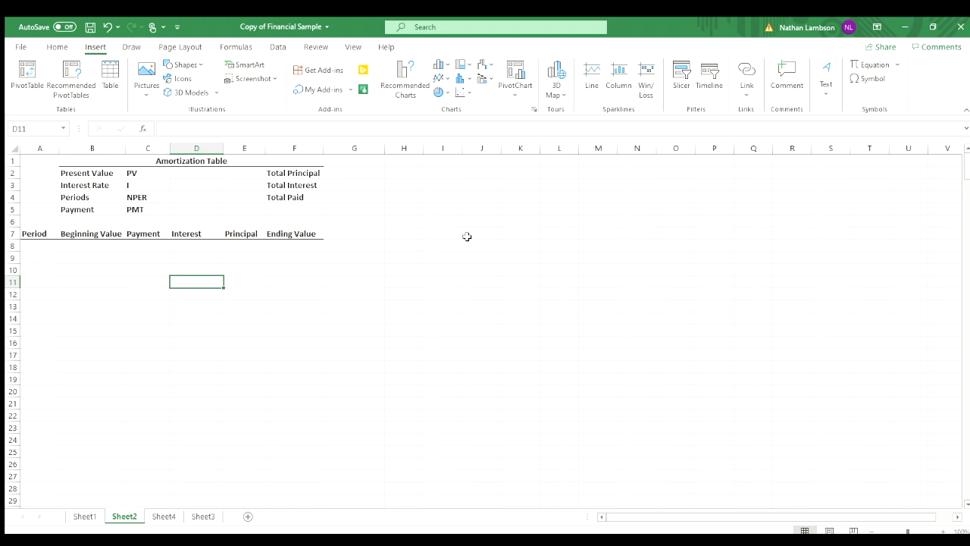
mouse_move(197, 200)
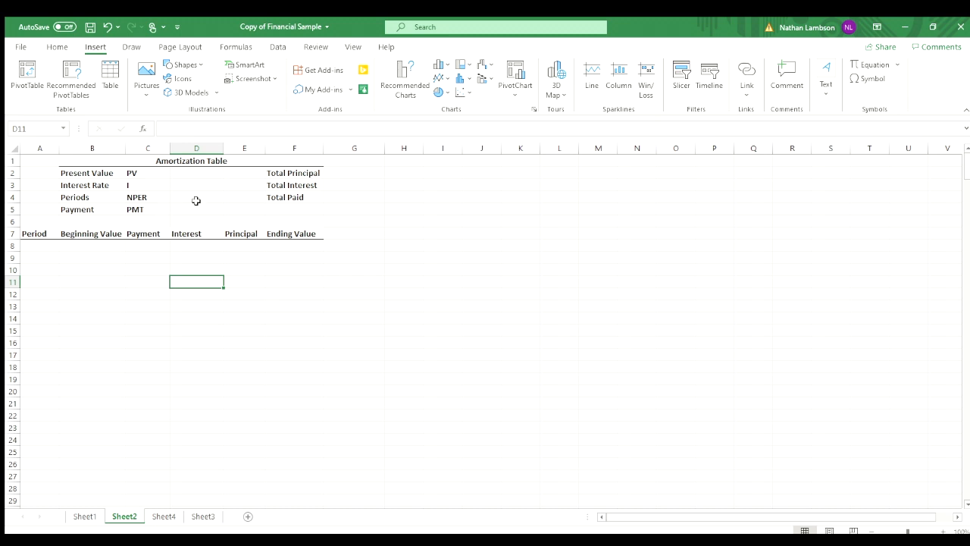
mouse_move(195, 182)
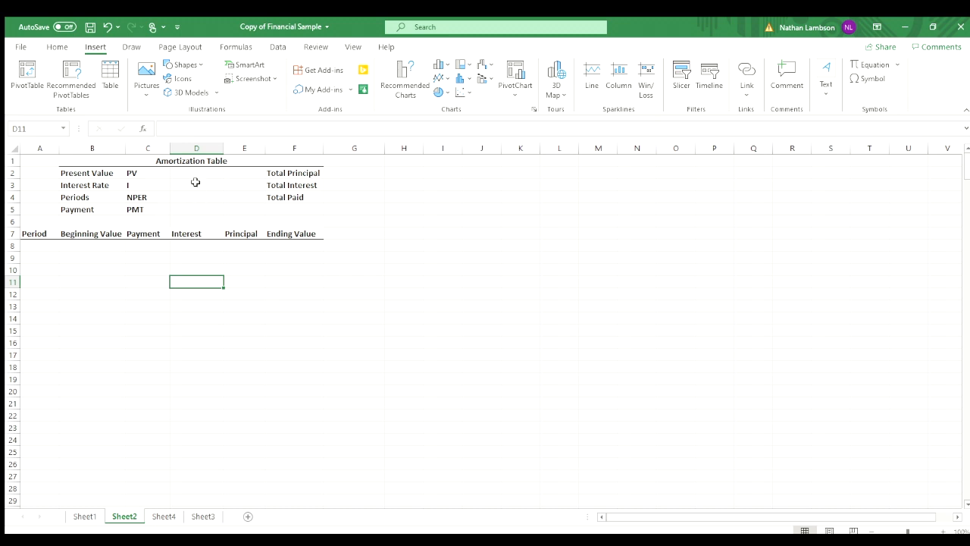
Step: Enter the $500,000 present value and 5.00% annual interest rate
click(197, 172)
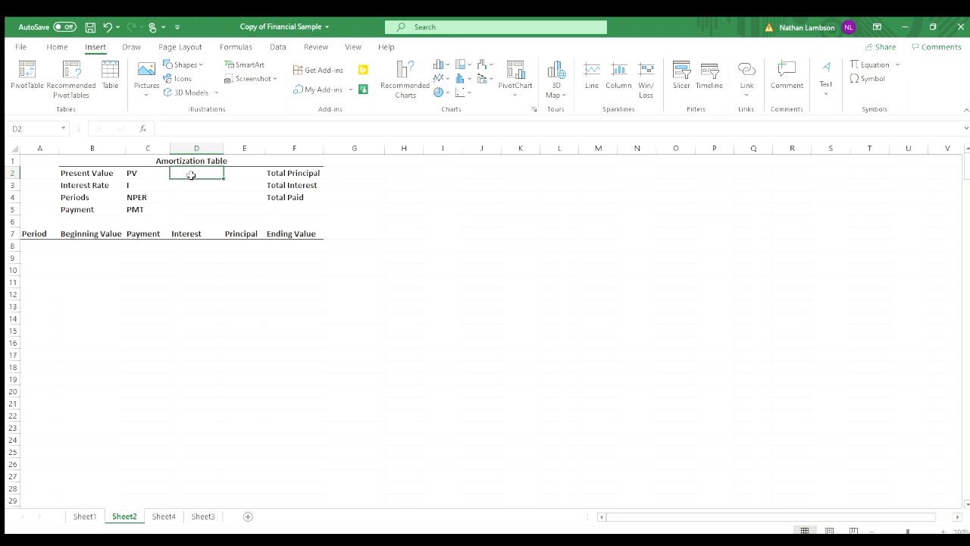
text(500,000)
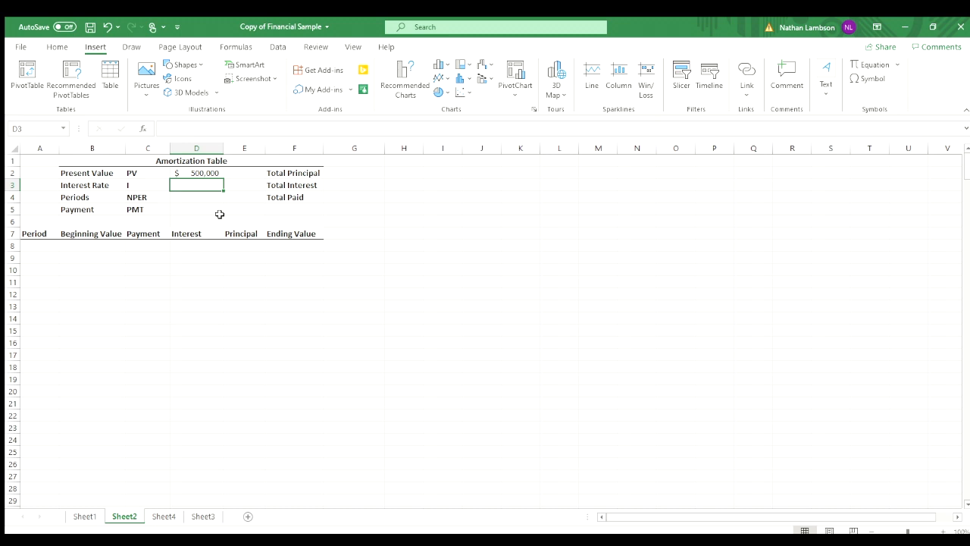
text(5.00%)
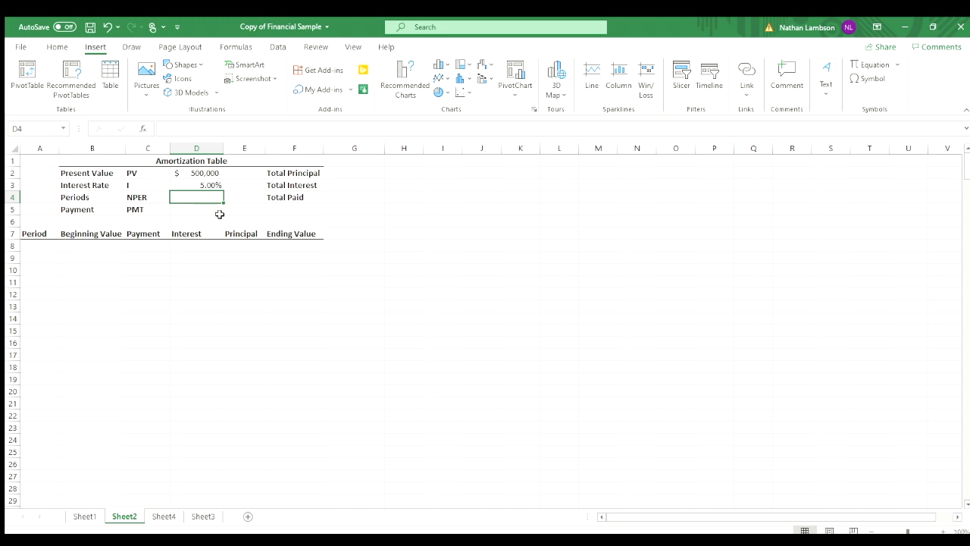
Step: Calculate the monthly rate as the annual rate /12, formatted as a 0.42% percentage
click(244, 184)
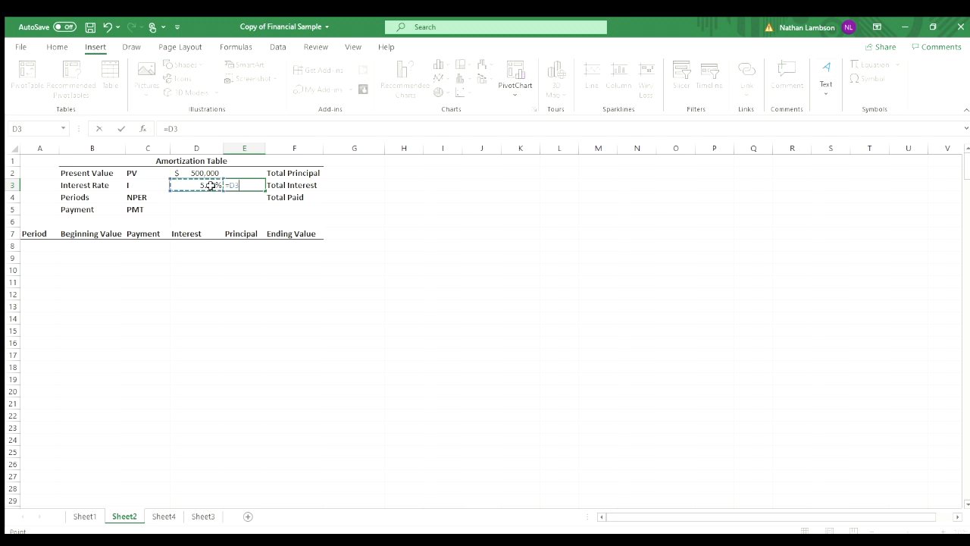
text(/12)
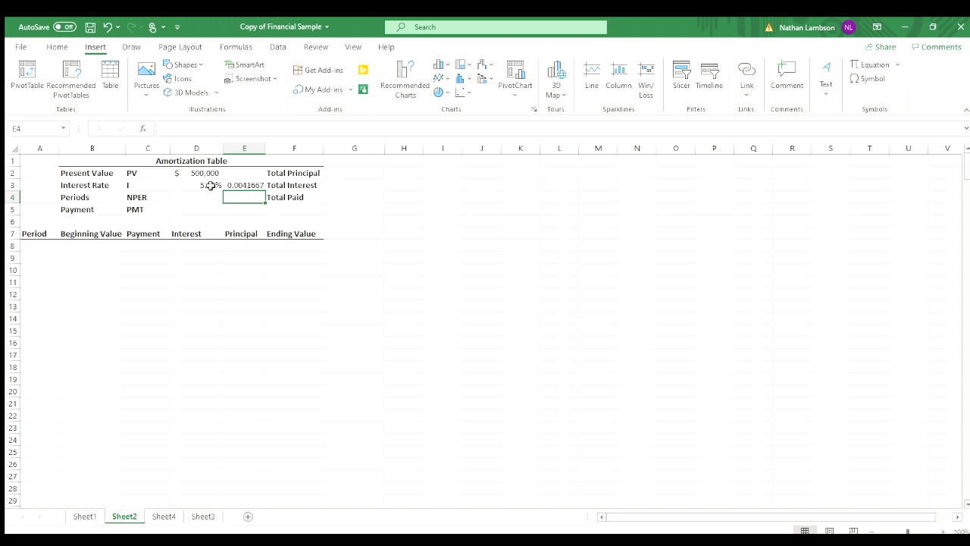
click(244, 185)
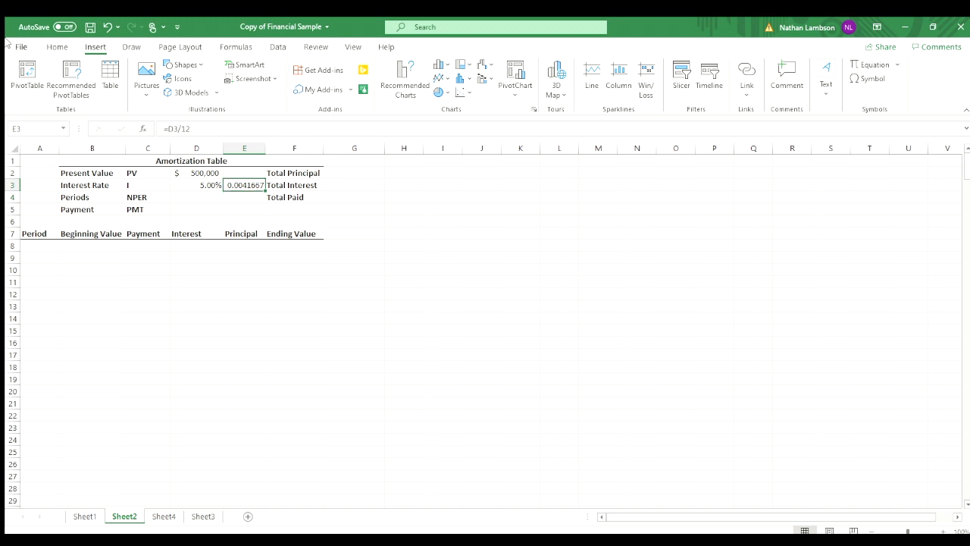
click(56, 45)
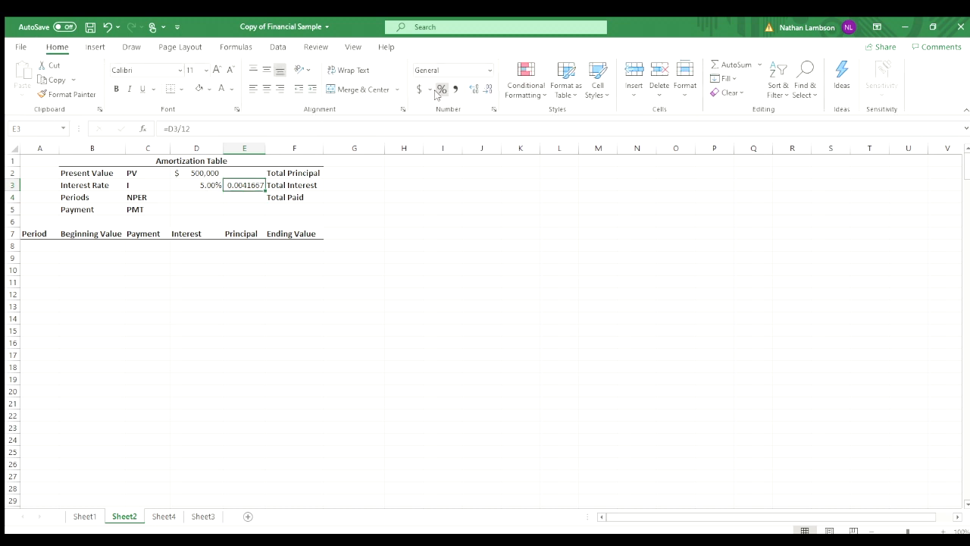
click(442, 88)
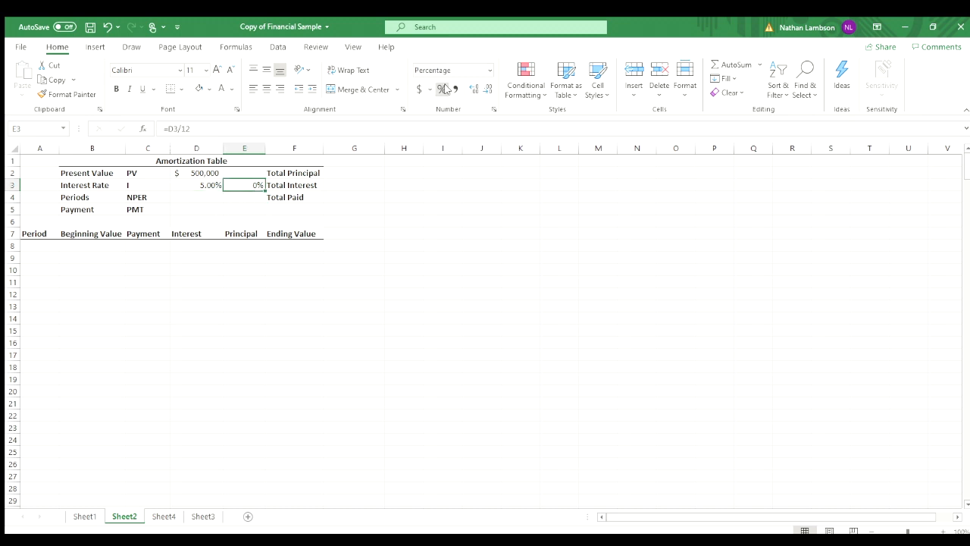
click(442, 88)
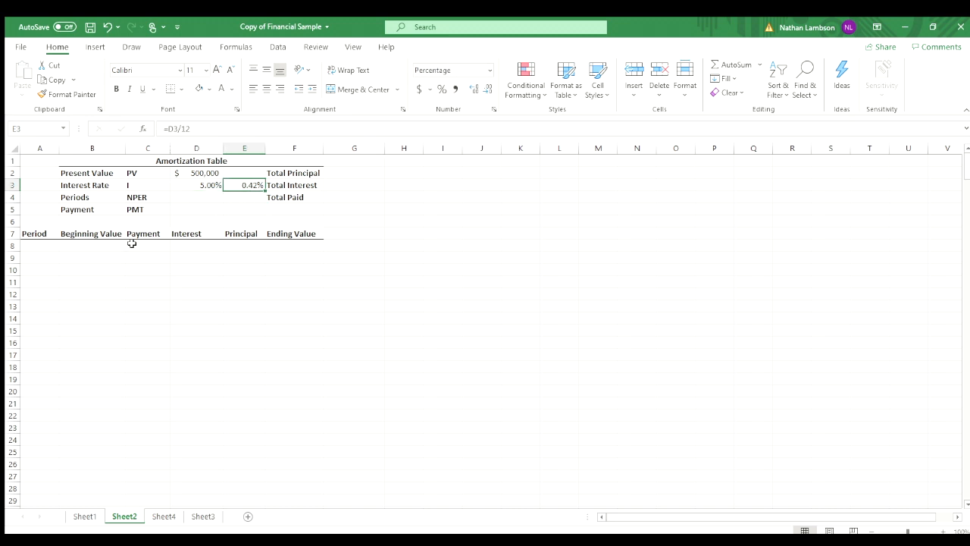
Step: Enter 30 years and compute total periods as years *12, giving 360
click(197, 197)
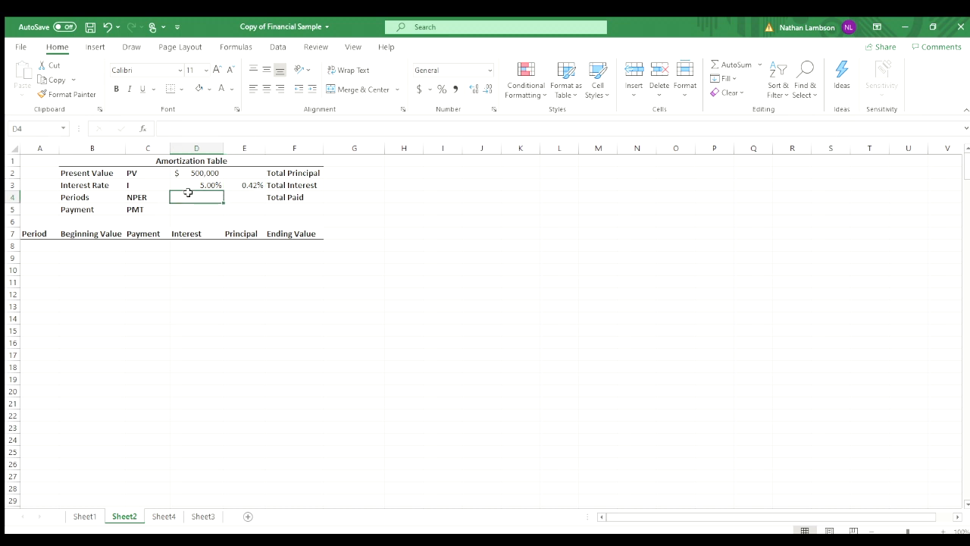
text(3)
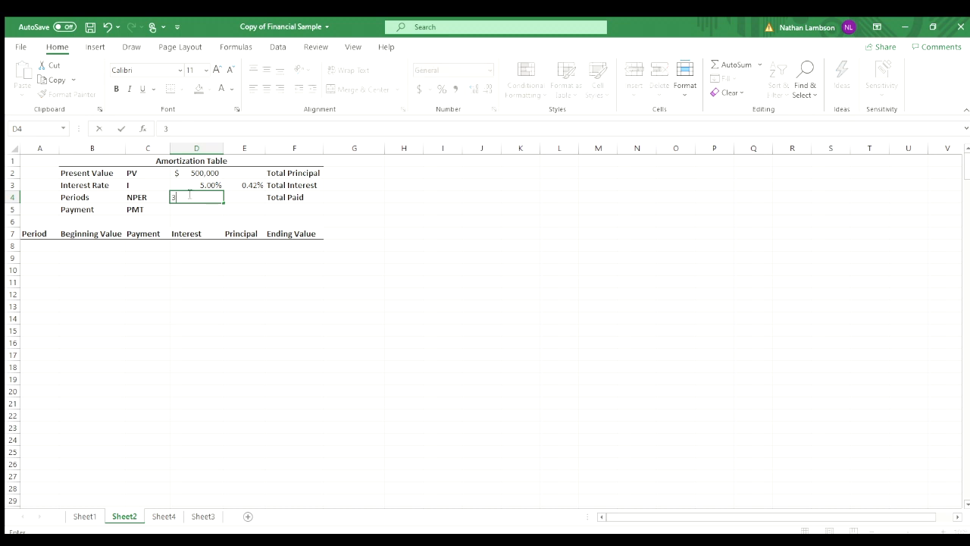
text(0)
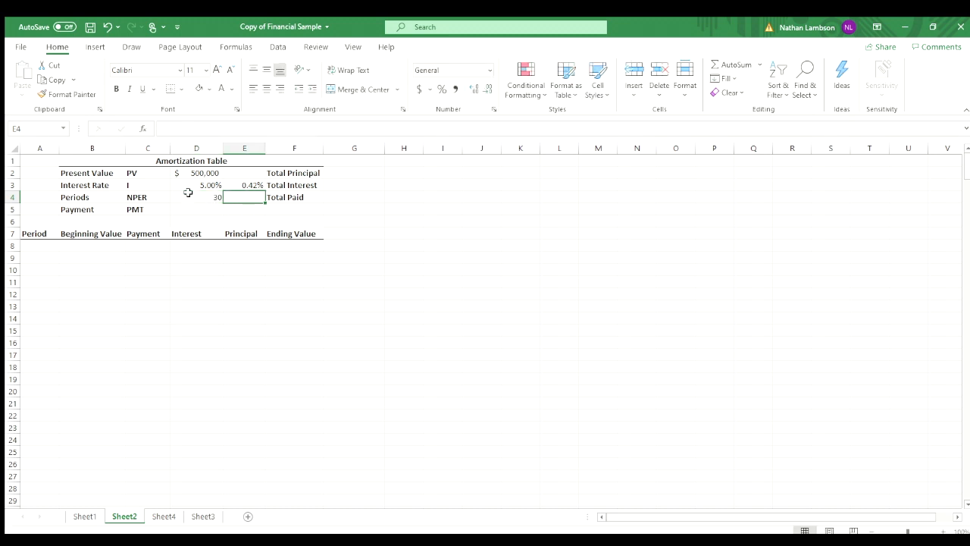
text(=D4)
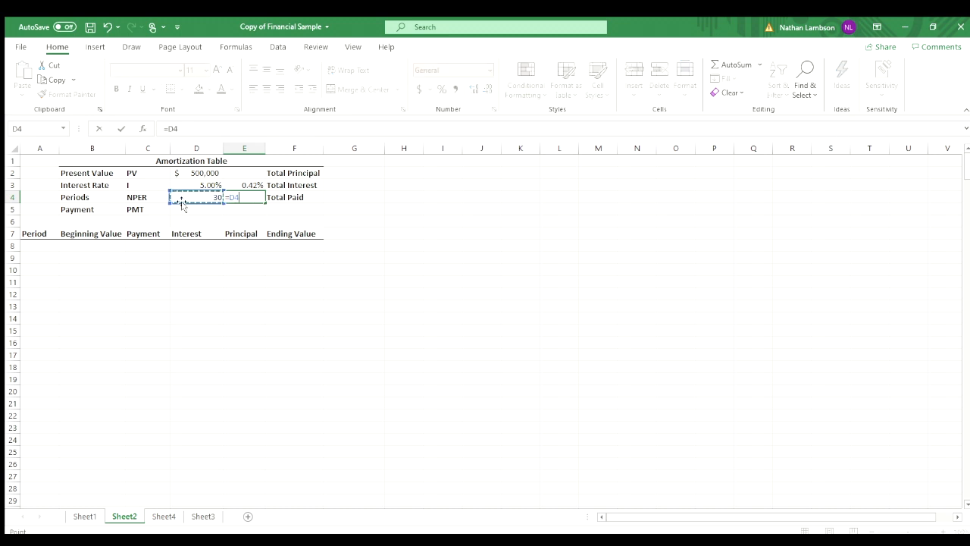
text(*)
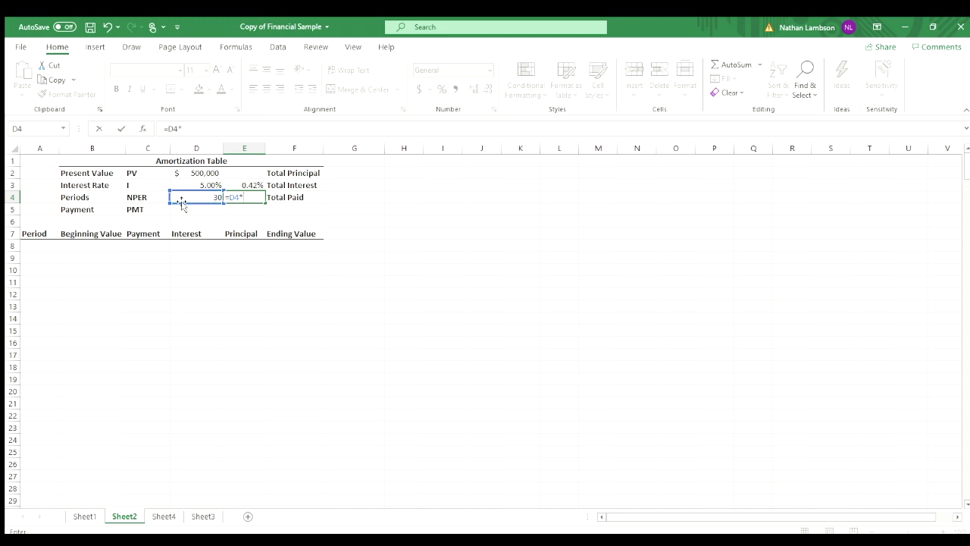
key(Enter)
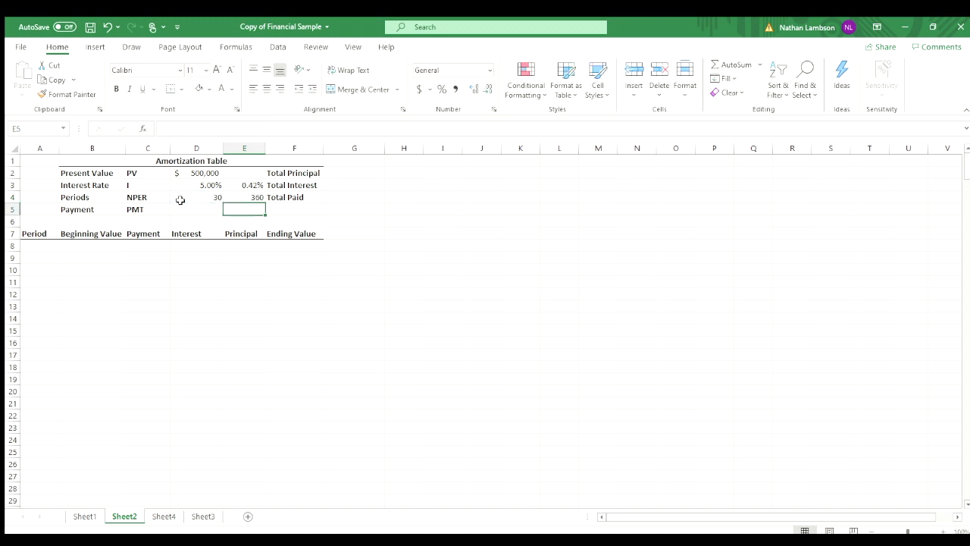
Step: Build the PMT formula from the monthly rate, 360 periods and loan amount, returning ($2,684.11)
click(244, 185)
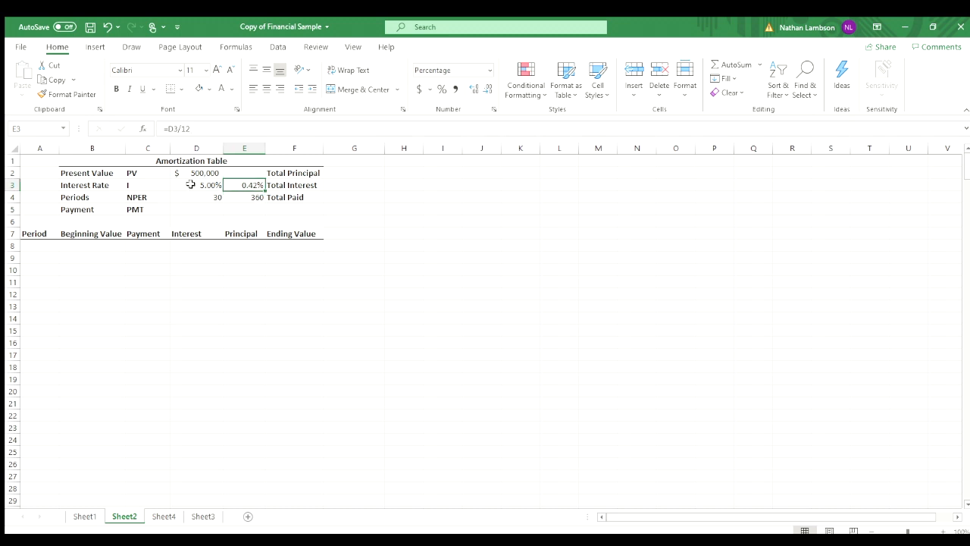
click(244, 209)
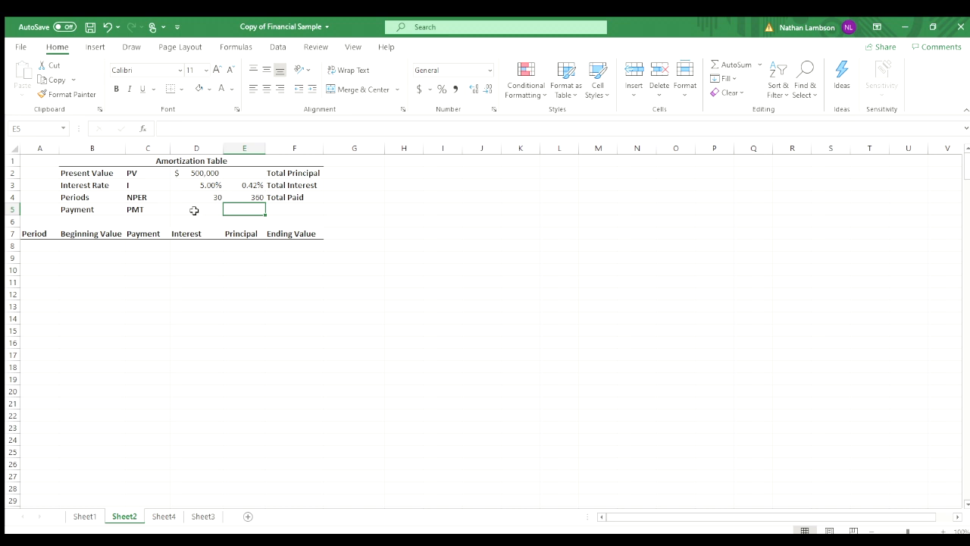
click(197, 209)
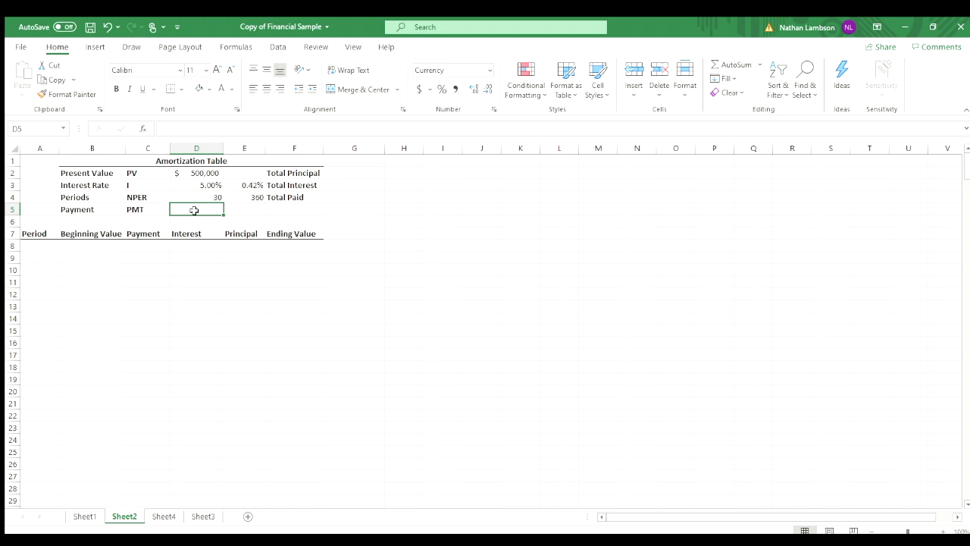
text(=)
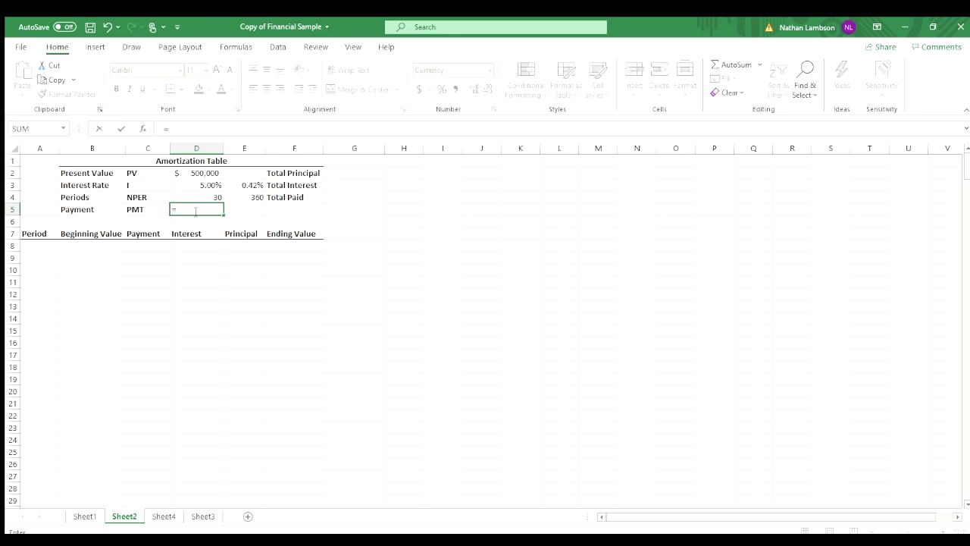
text(PMT(E3)
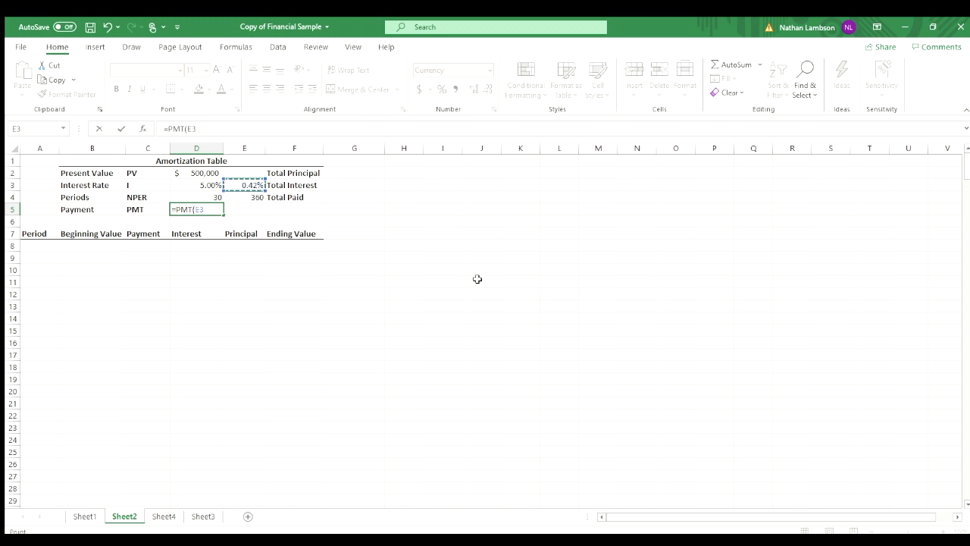
mouse_move(391, 237)
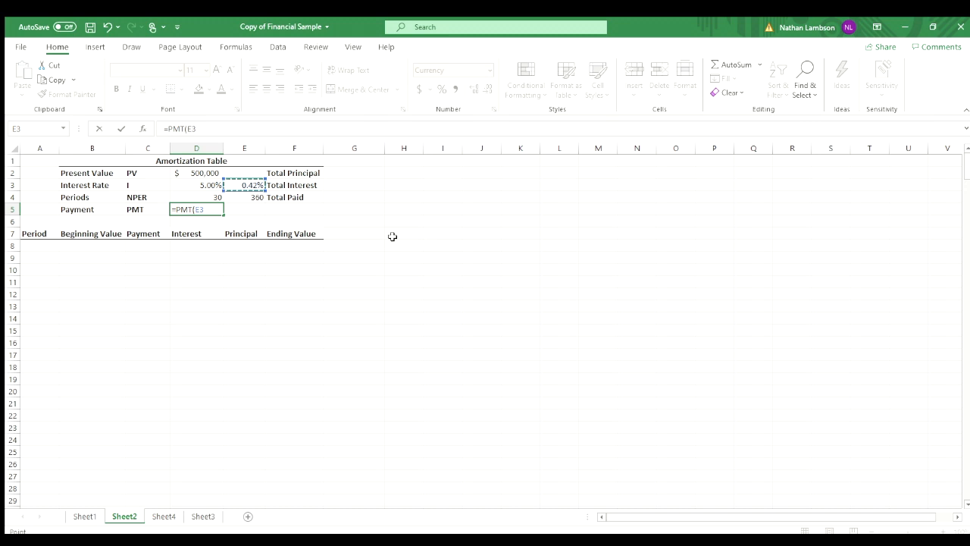
text(,)
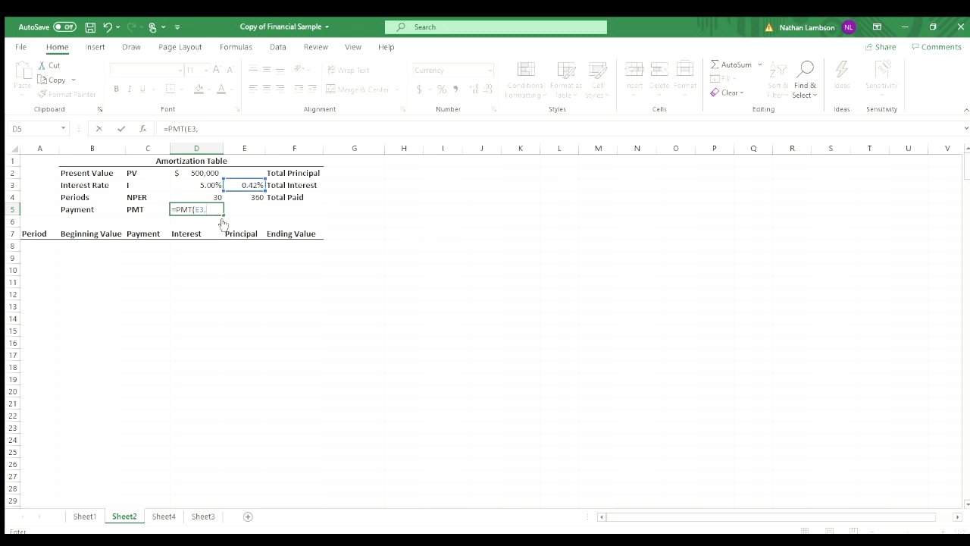
click(244, 197)
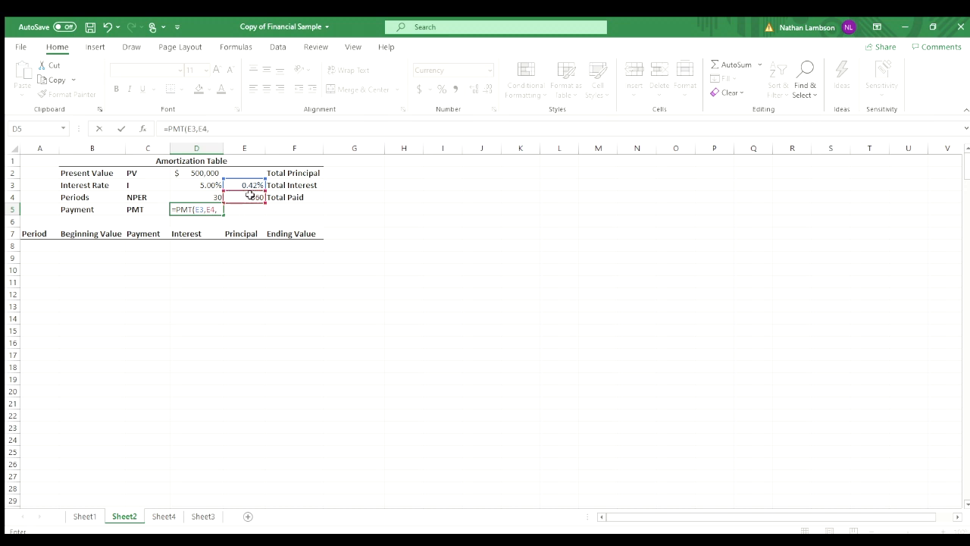
click(196, 172)
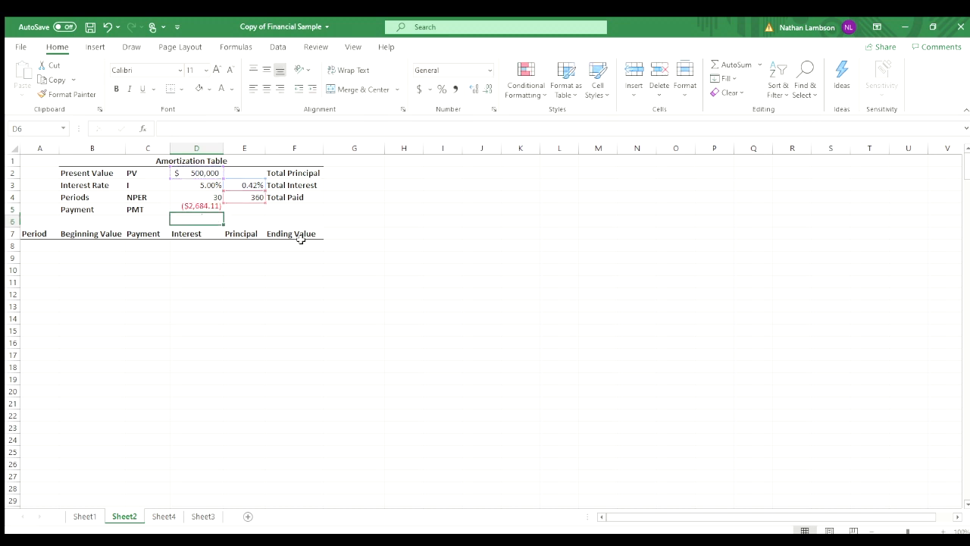
Step: Change the loan amount to -500000 so the payment reads $2,684.11, and recheck the PMT formula
click(197, 210)
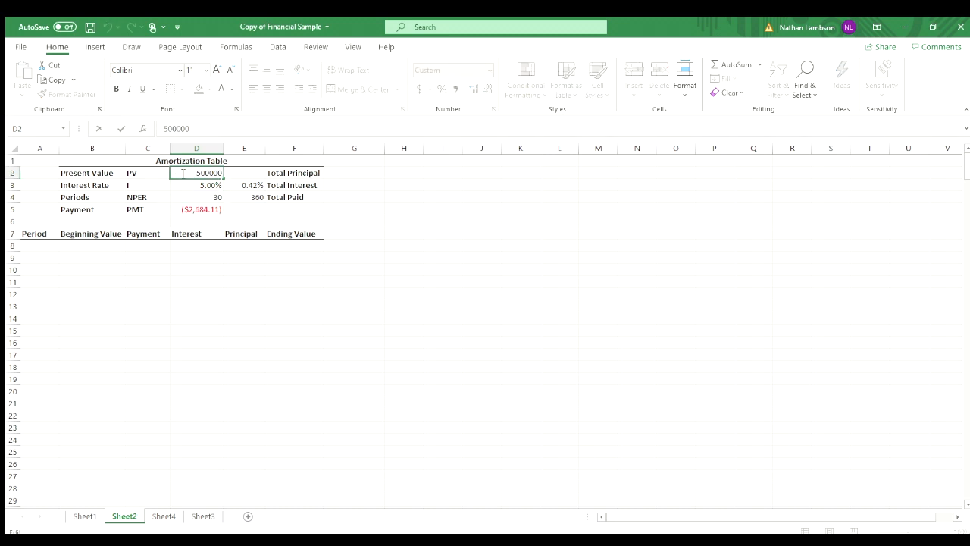
text(-500000)
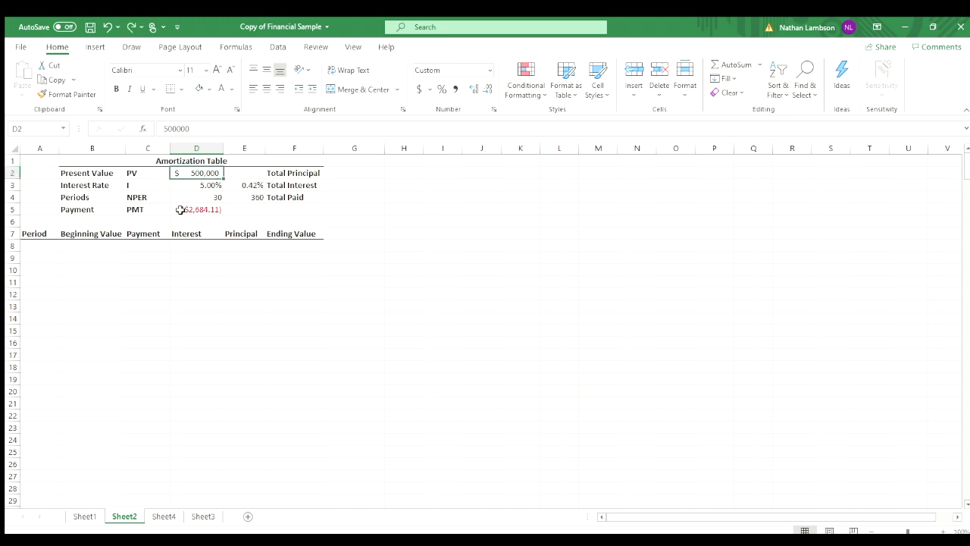
double_click(197, 209)
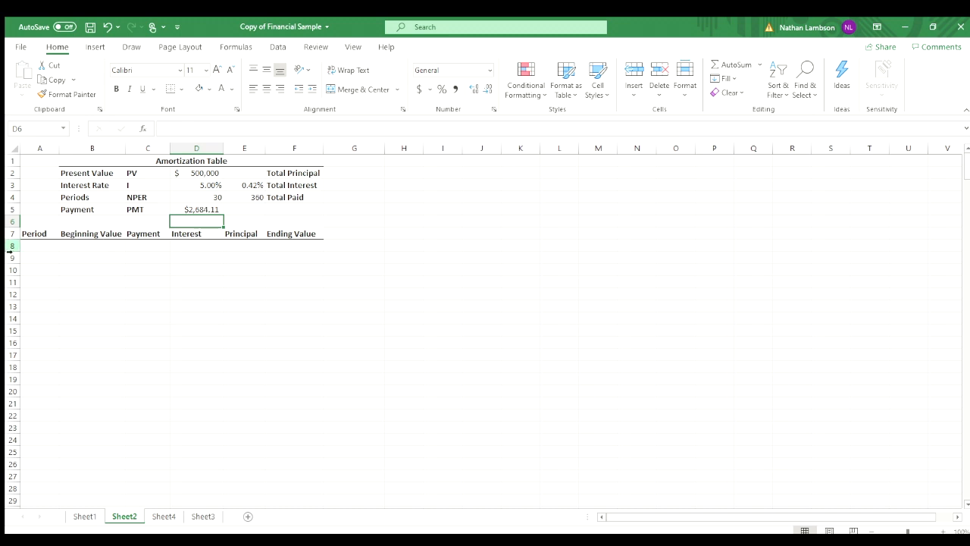
mouse_move(18, 249)
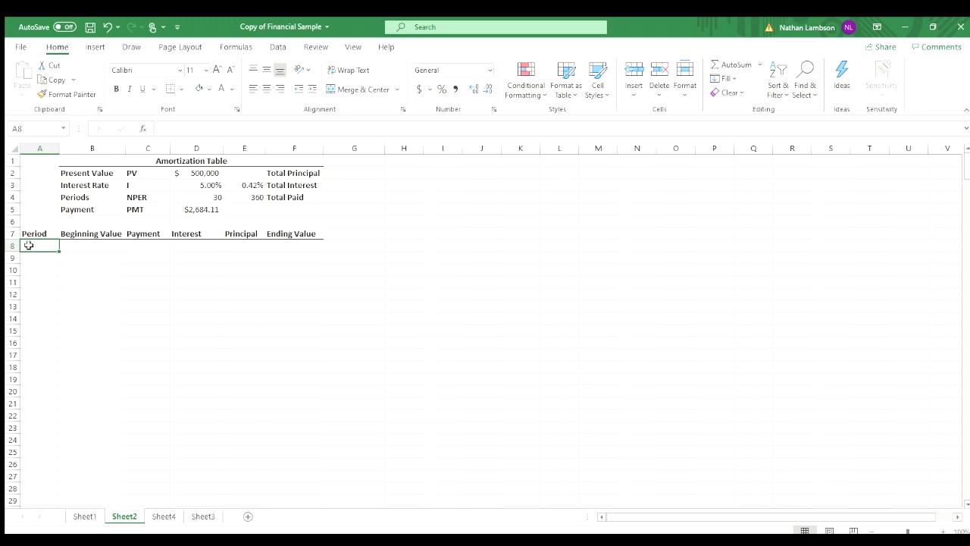
Step: Enter periods 1 and 2 and extend the series down the Period column
text(1)
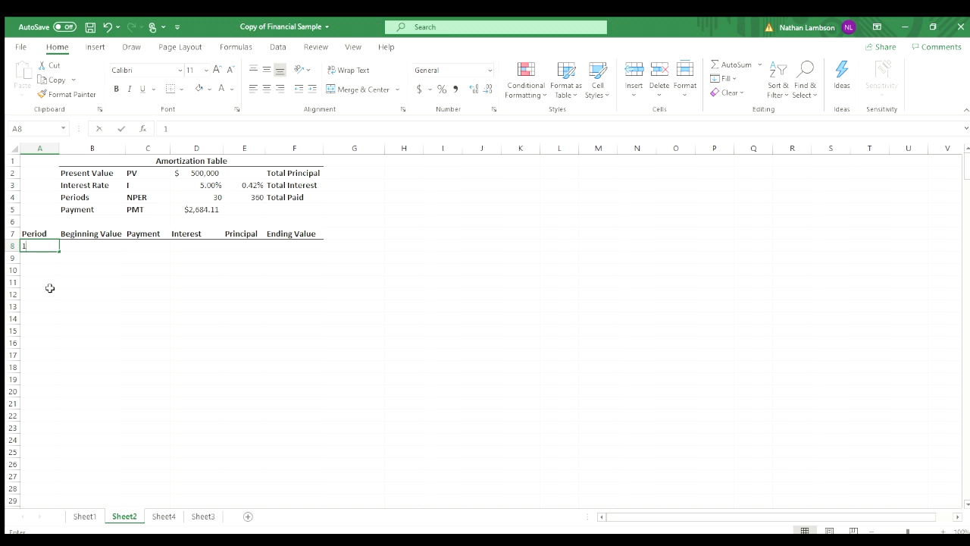
key(enter)
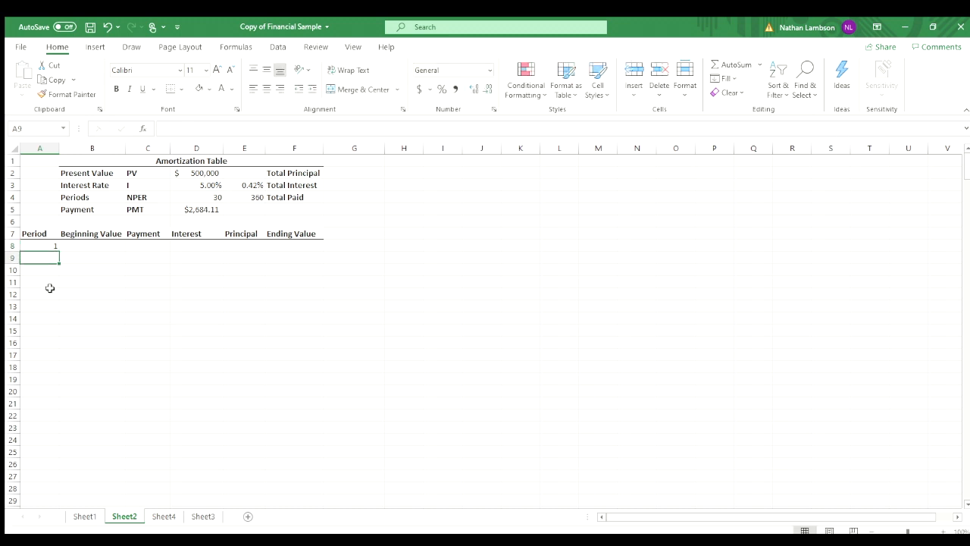
text(2)
click(41, 269)
text(3)
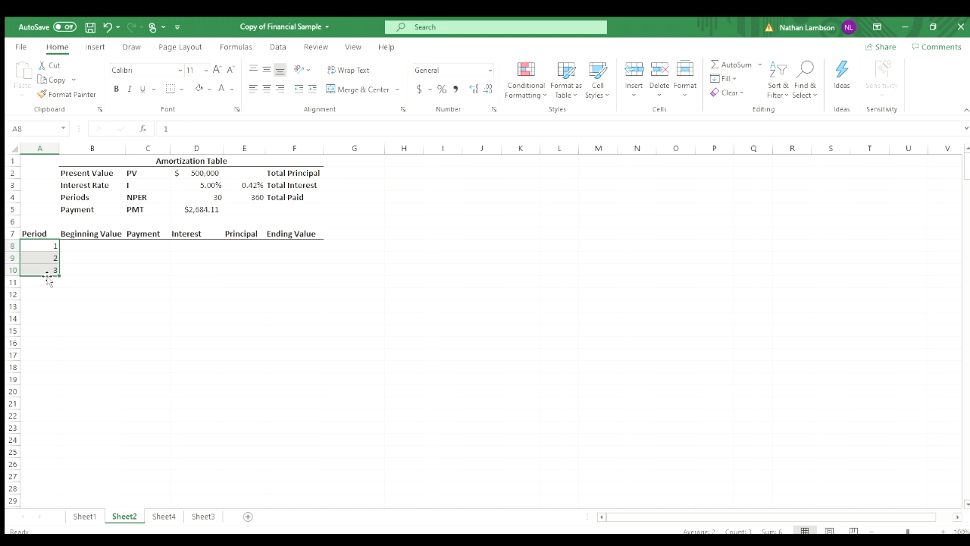
drag(58, 274, 58, 331)
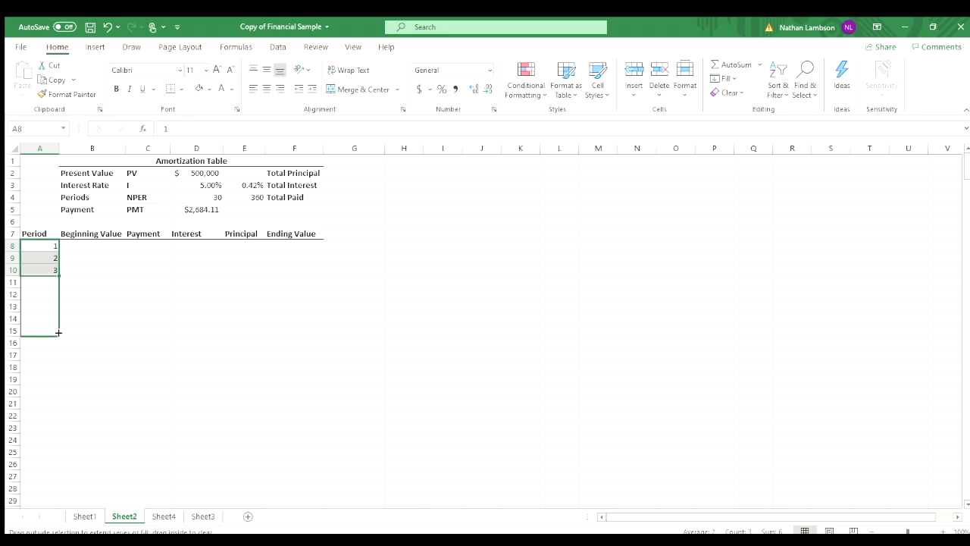
scroll(down, 3)
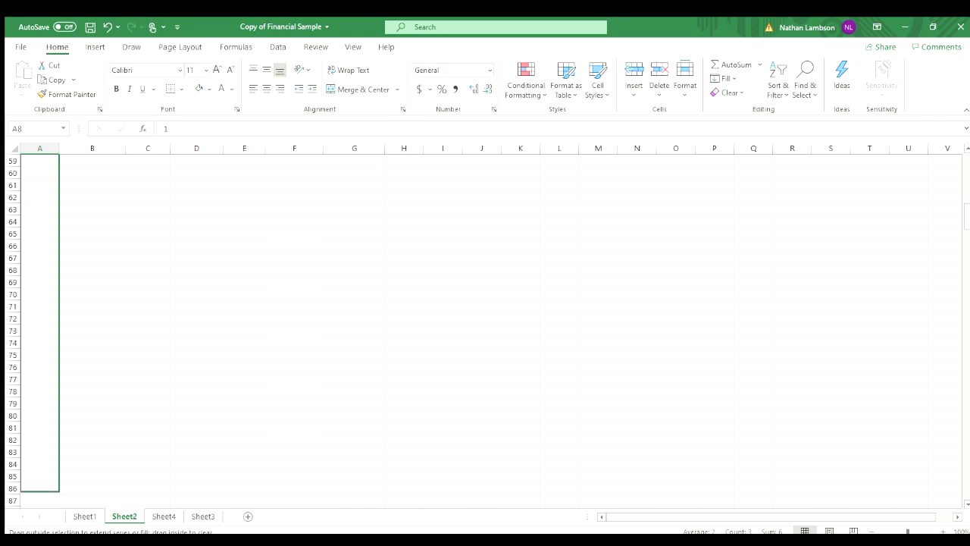
scroll(down, 3)
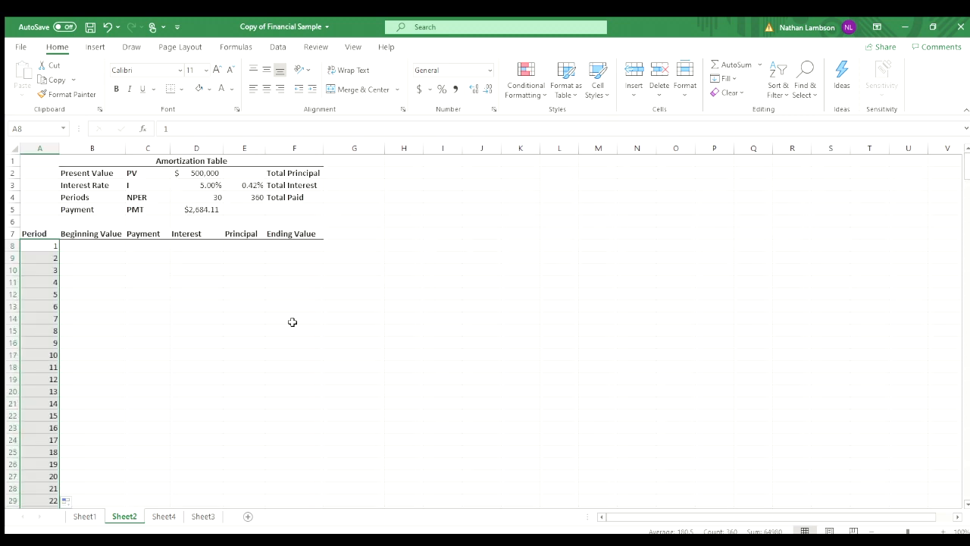
mouse_move(89, 285)
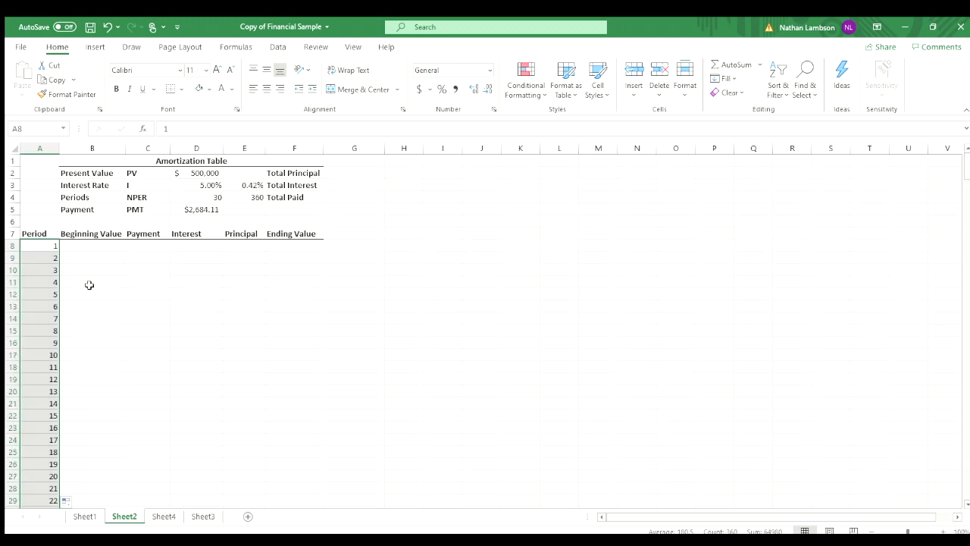
Step: Link period 1's beginning value to the $500,000 present value and its payment to the PMT cell
click(91, 245)
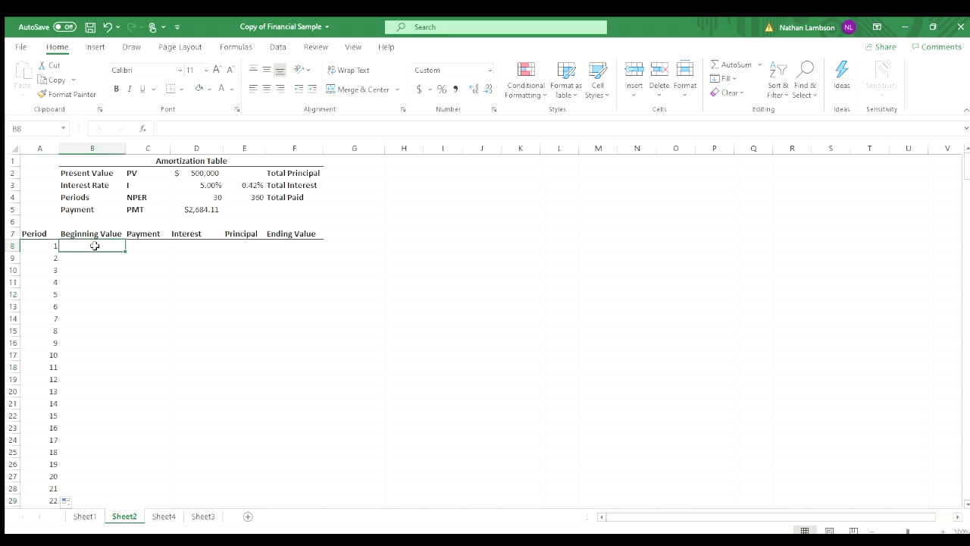
text(=)
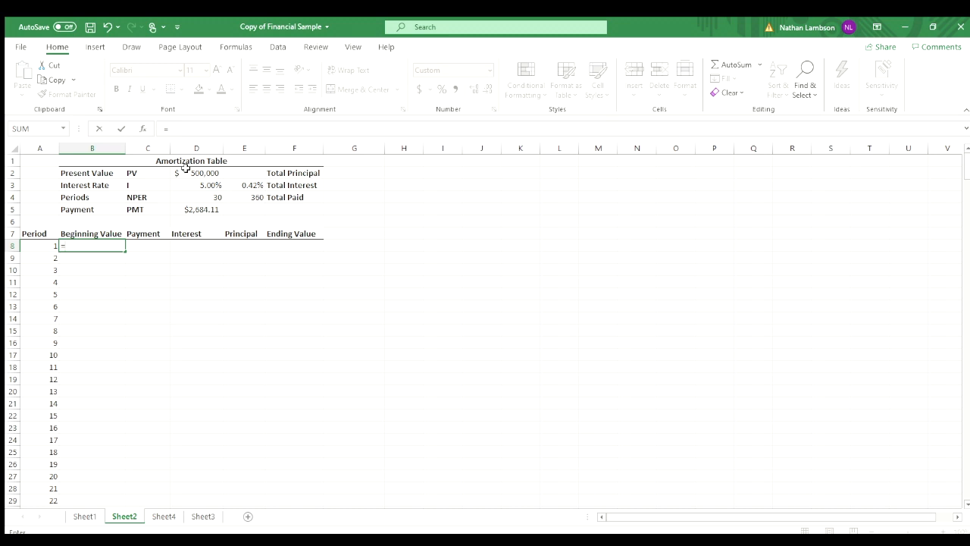
click(197, 173)
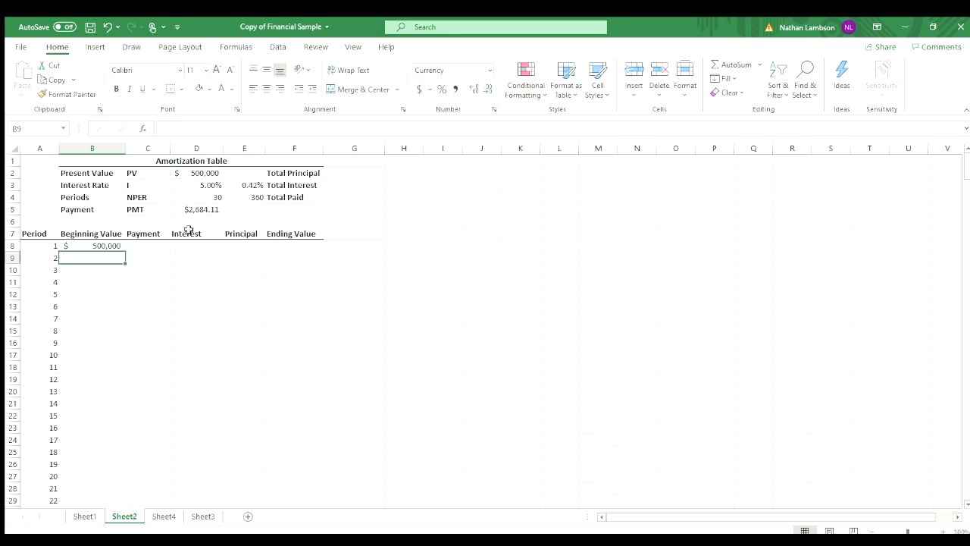
click(149, 246)
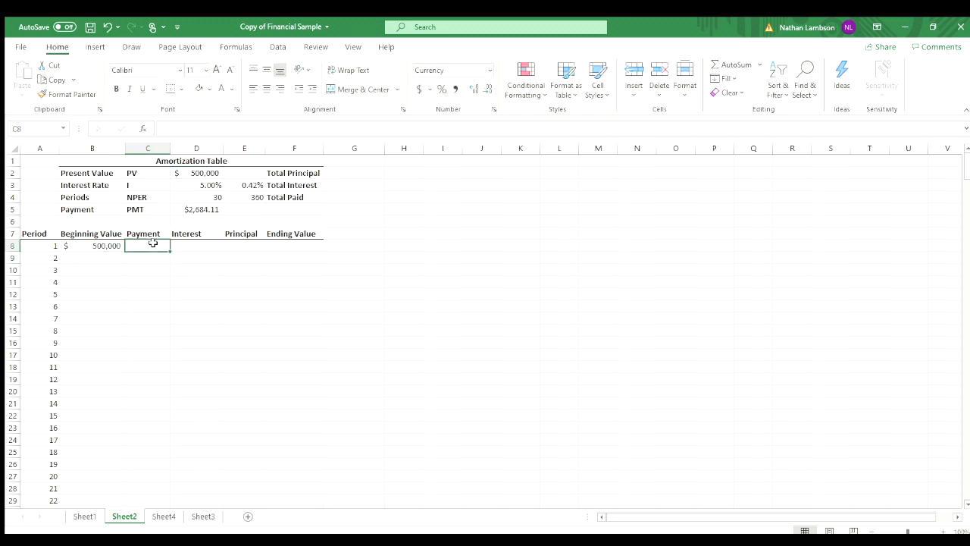
text(=)
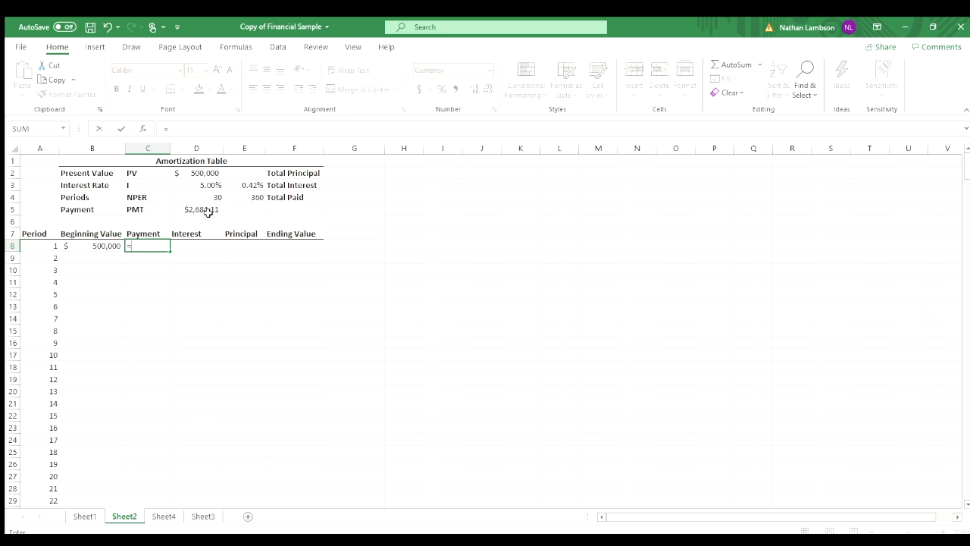
click(197, 209)
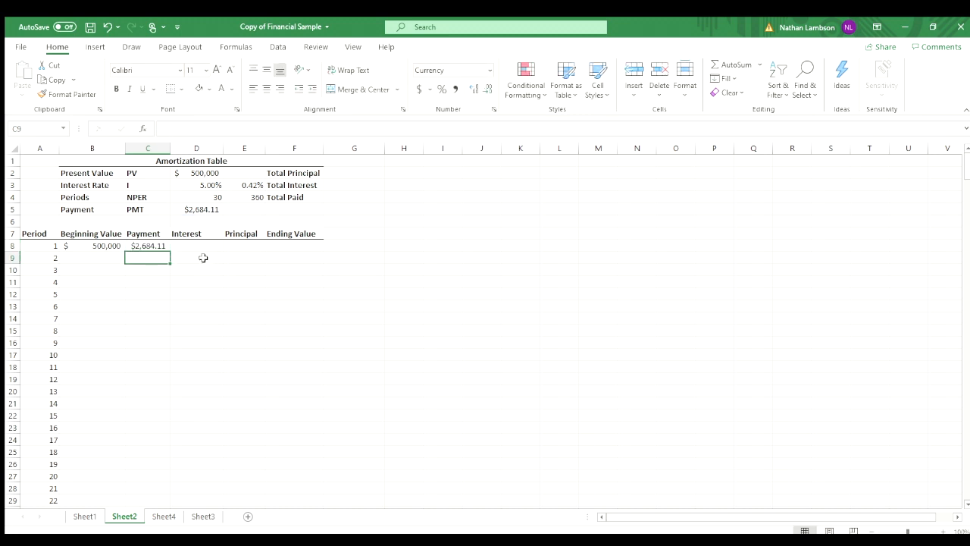
Step: Redo period 1's payment as a locked $D$5 reference to the fixed $2,684.11 payment
click(148, 246)
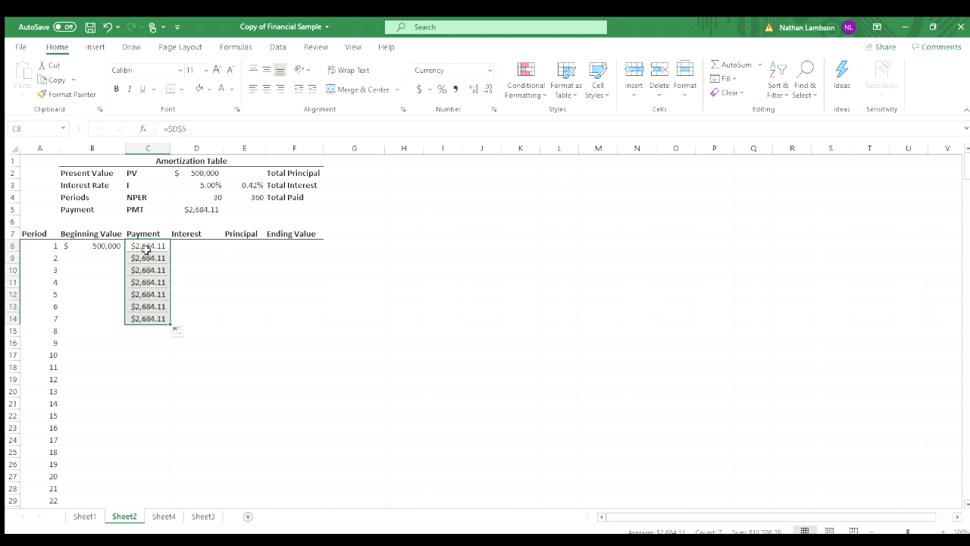
click(149, 294)
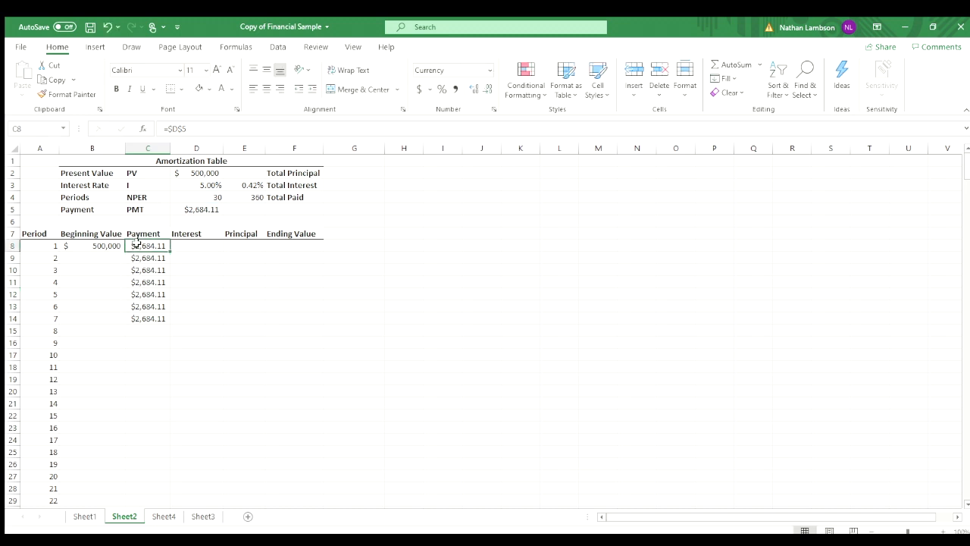
click(149, 294)
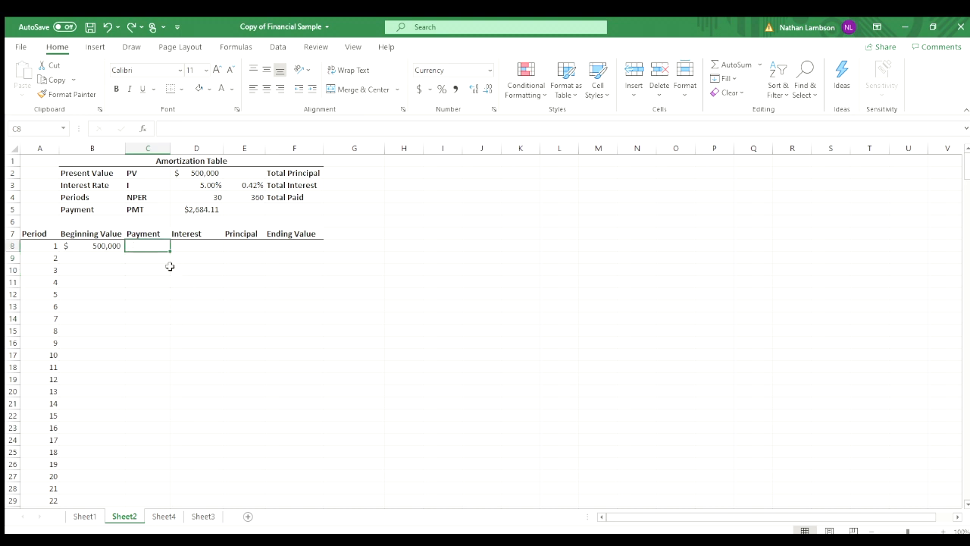
text(=)
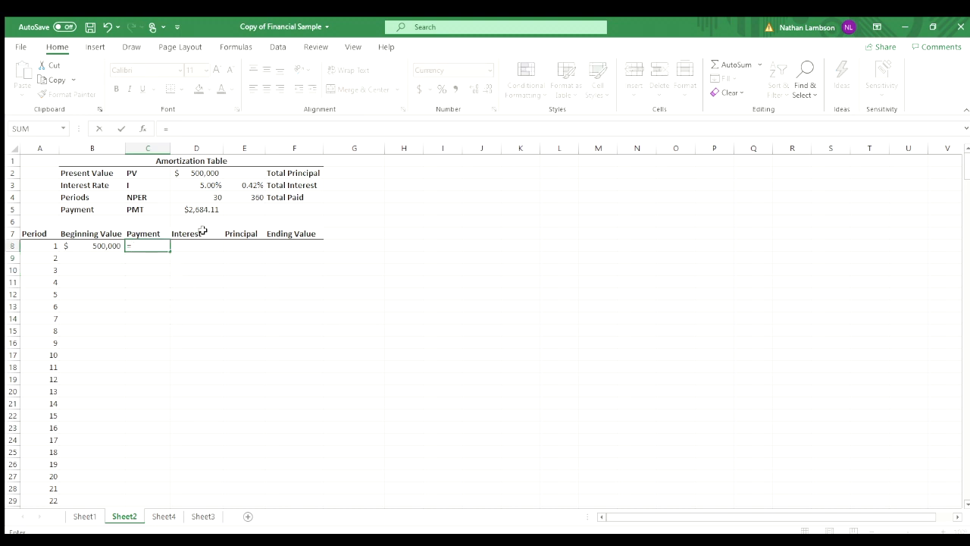
click(197, 209)
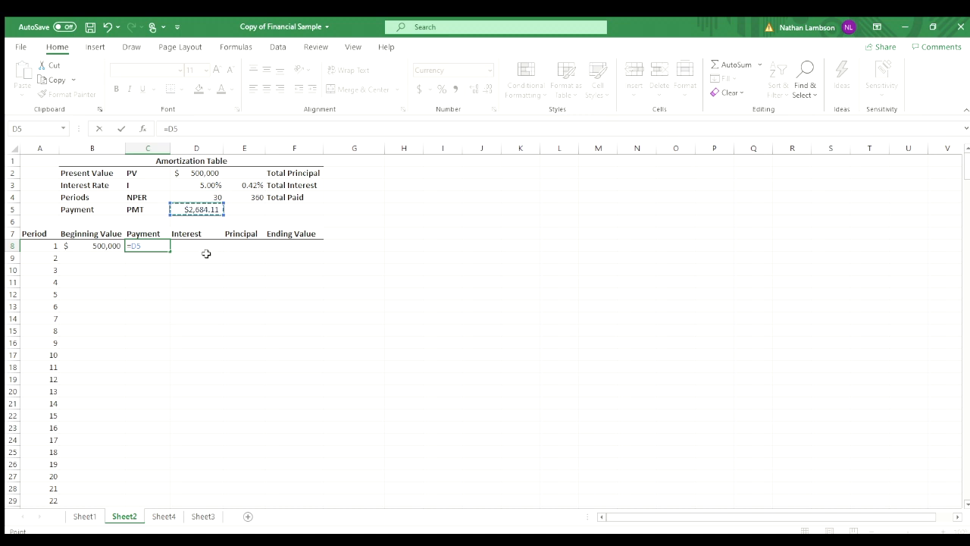
key(f4)
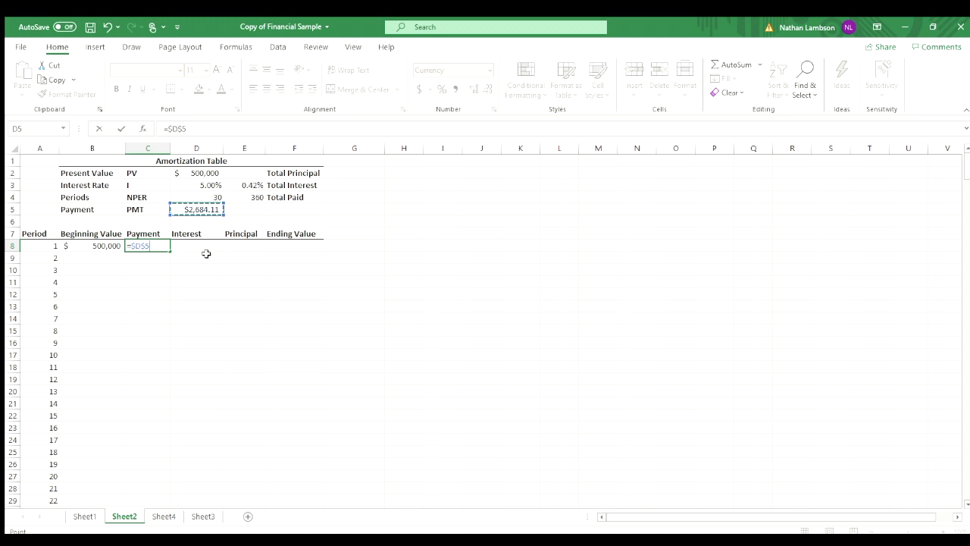
key(f4)
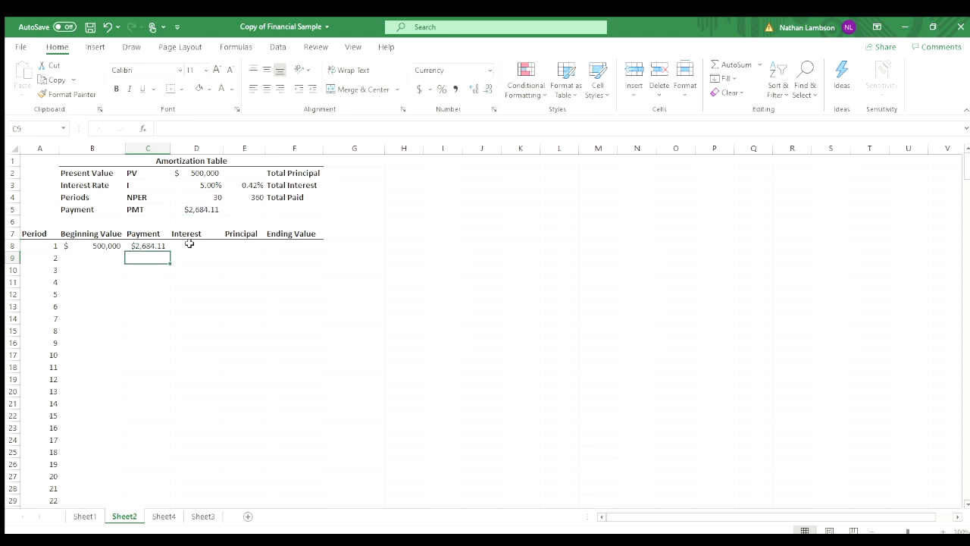
Step: Compute period 1's interest as beginning value times the monthly rate, giving $2,083.33
click(197, 245)
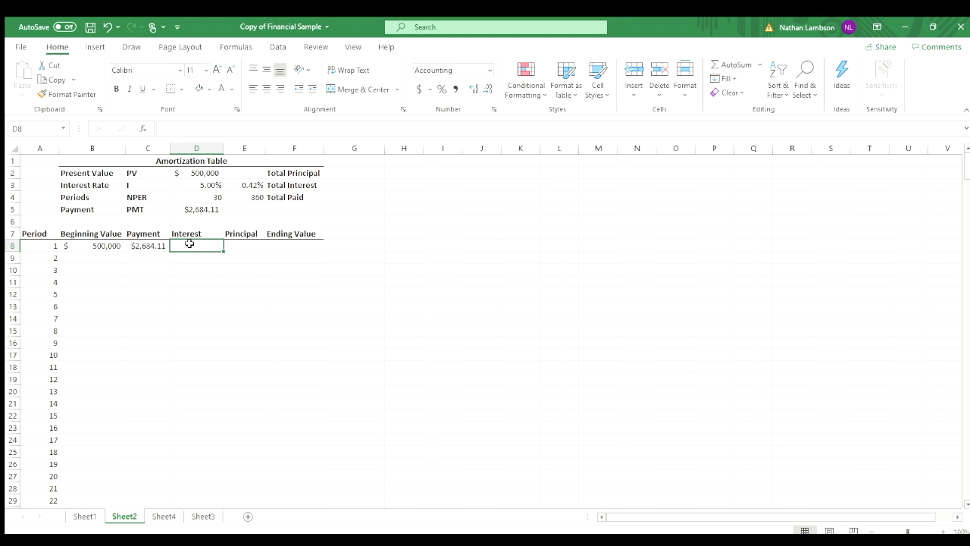
text(=)
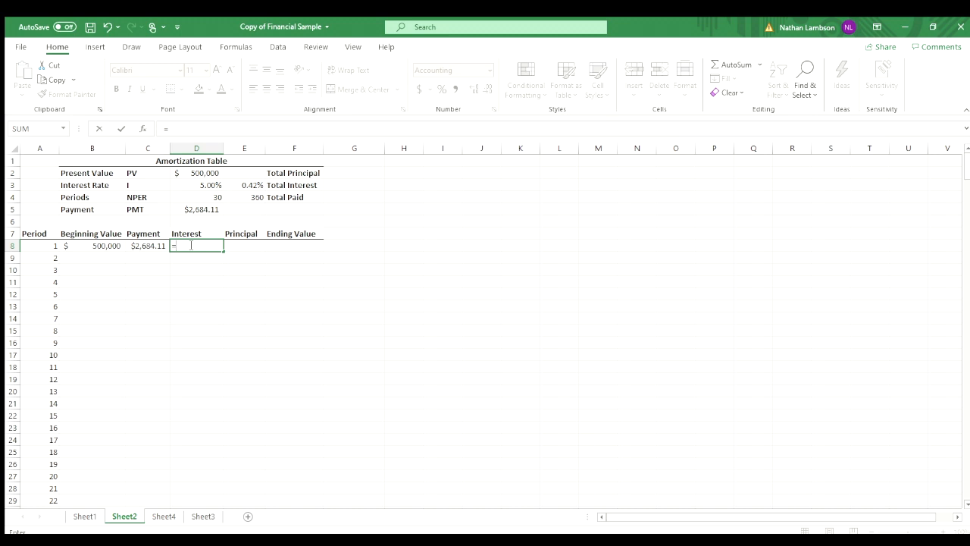
click(91, 245)
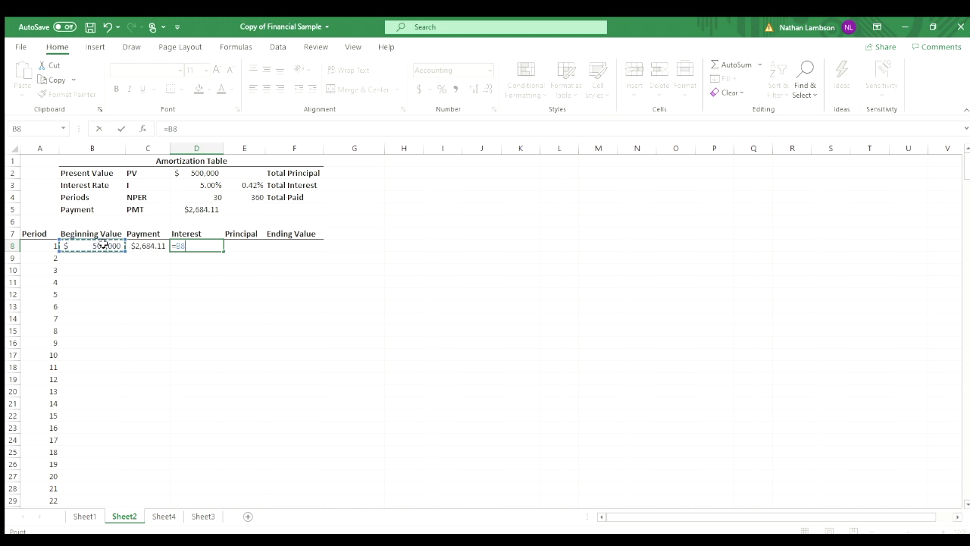
text(*)
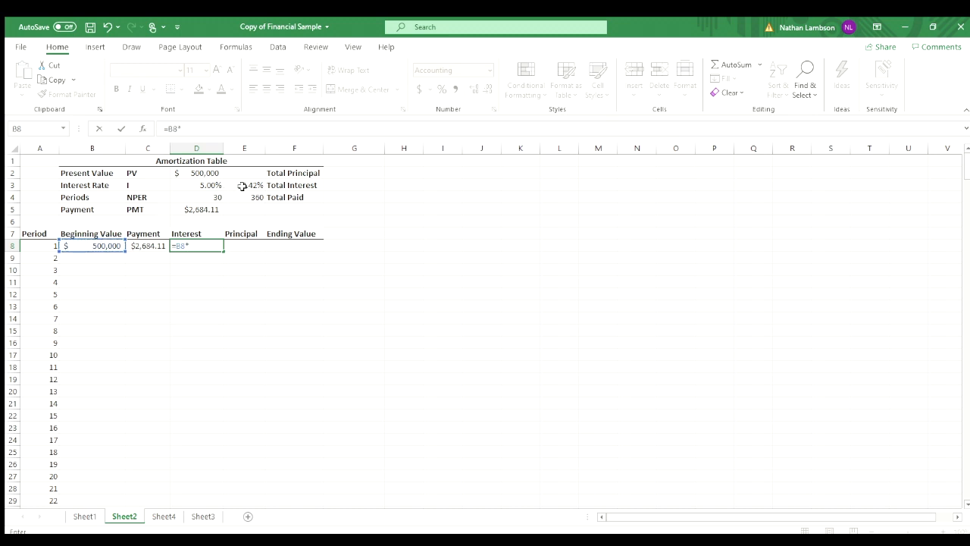
click(244, 184)
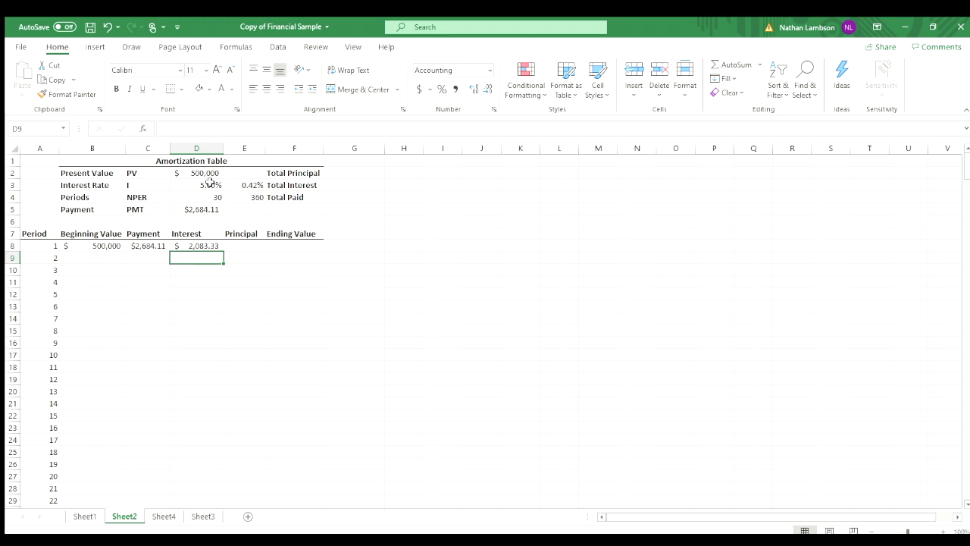
mouse_move(258, 198)
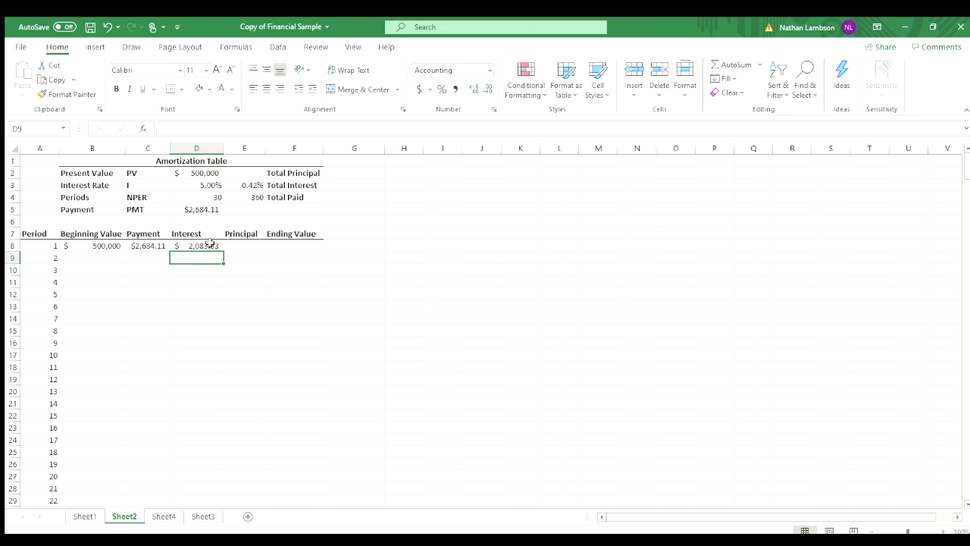
click(244, 246)
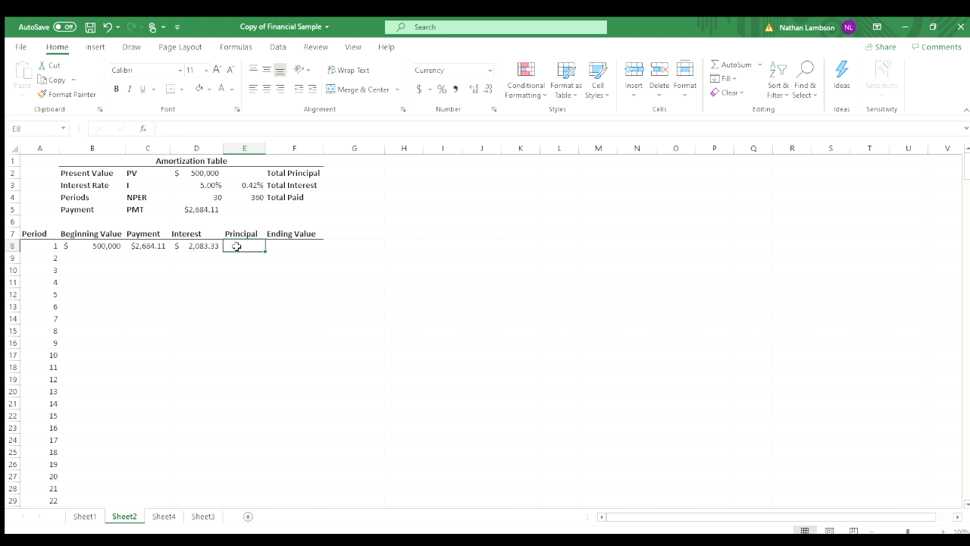
Step: Compute period 1's principal as payment minus interest, giving $600.77
text(=C8)
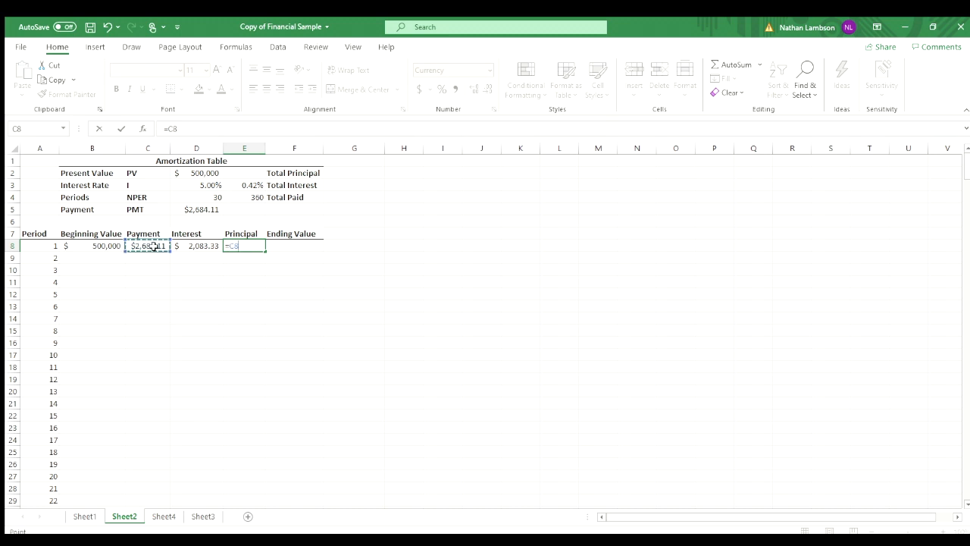
click(197, 245)
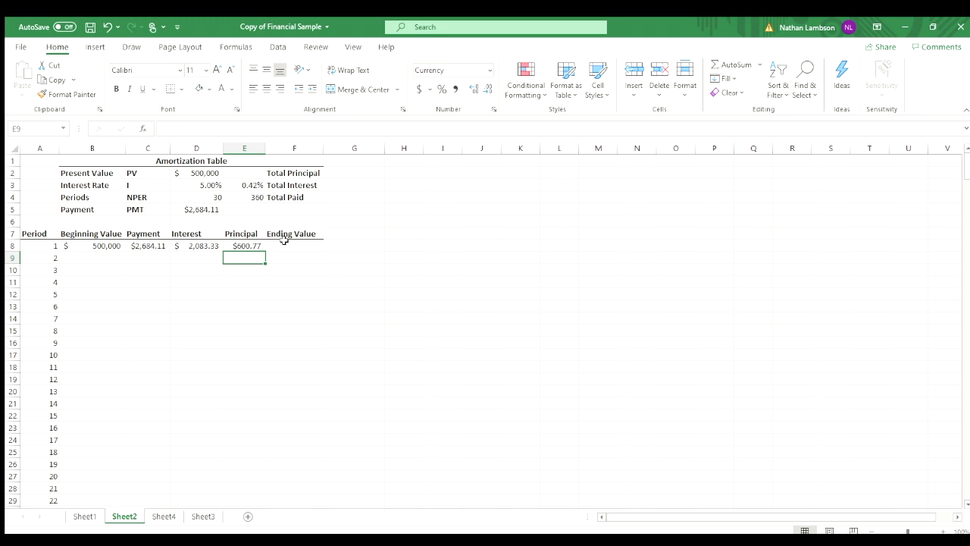
click(244, 245)
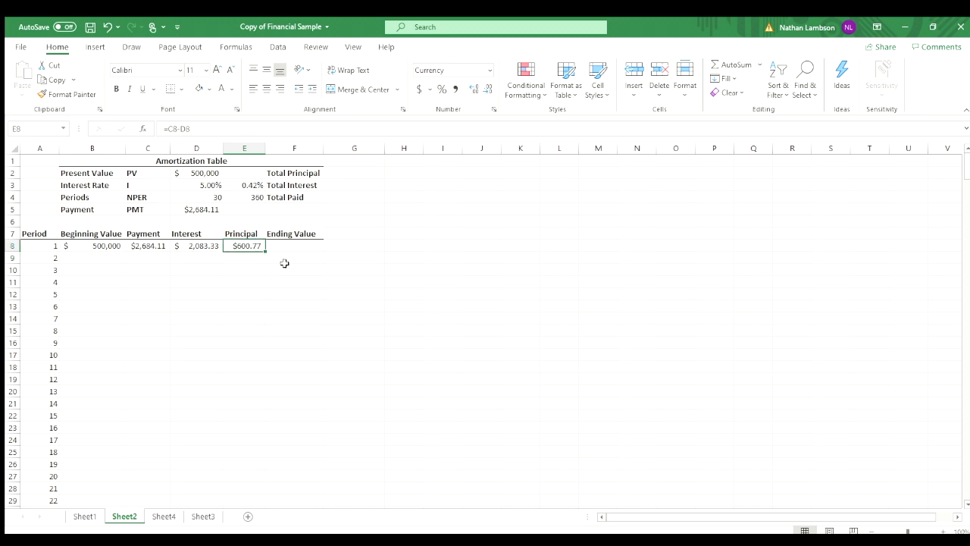
mouse_move(281, 246)
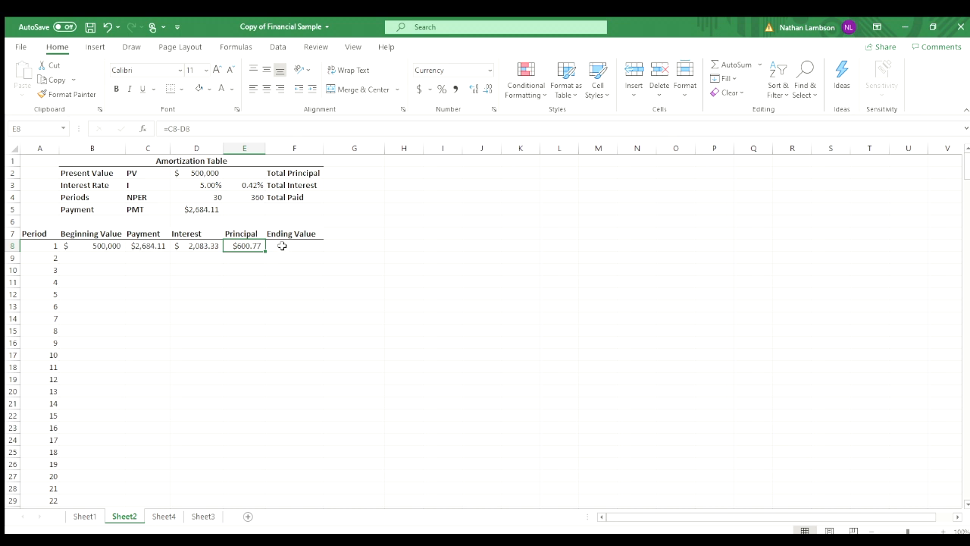
Step: Compute period 1's ending value as beginning value minus principal, giving $499,399.23
click(294, 246)
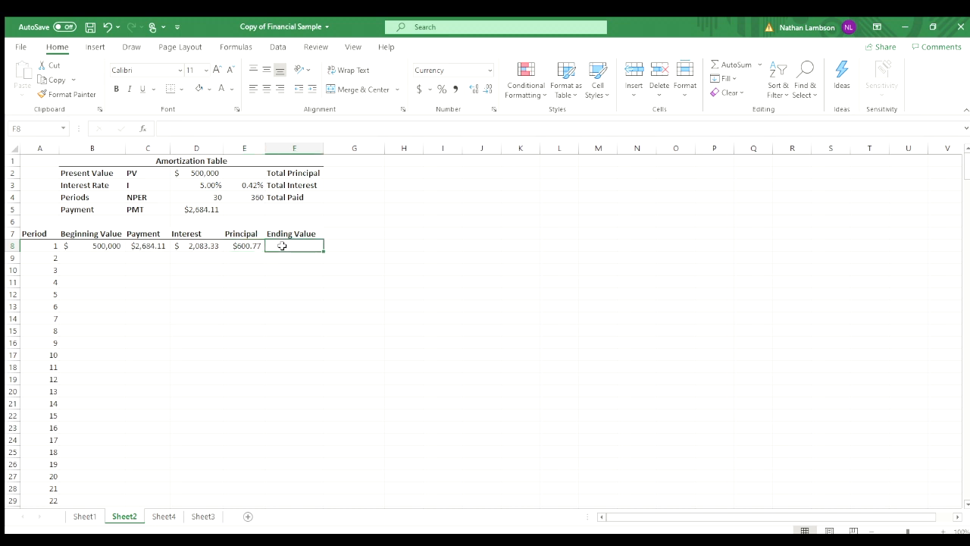
text(=)
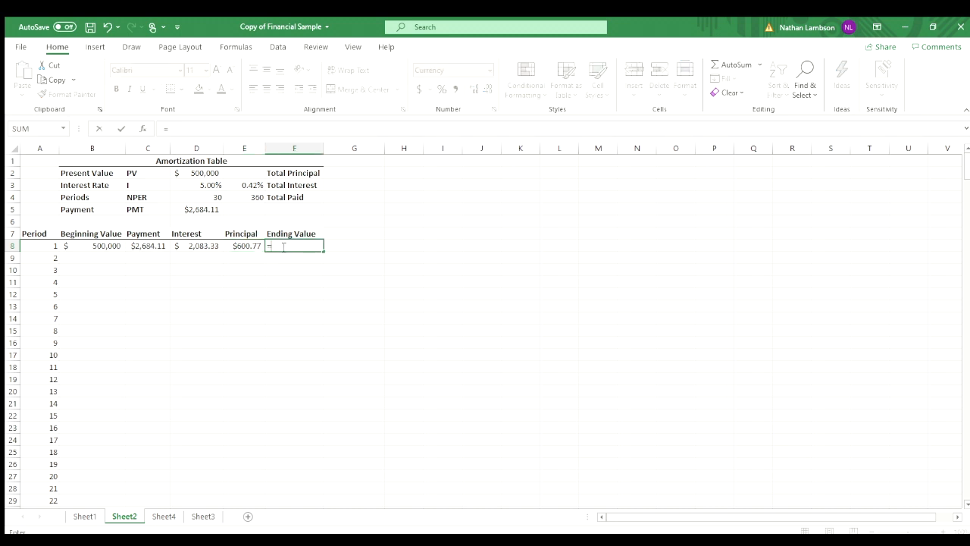
click(91, 245)
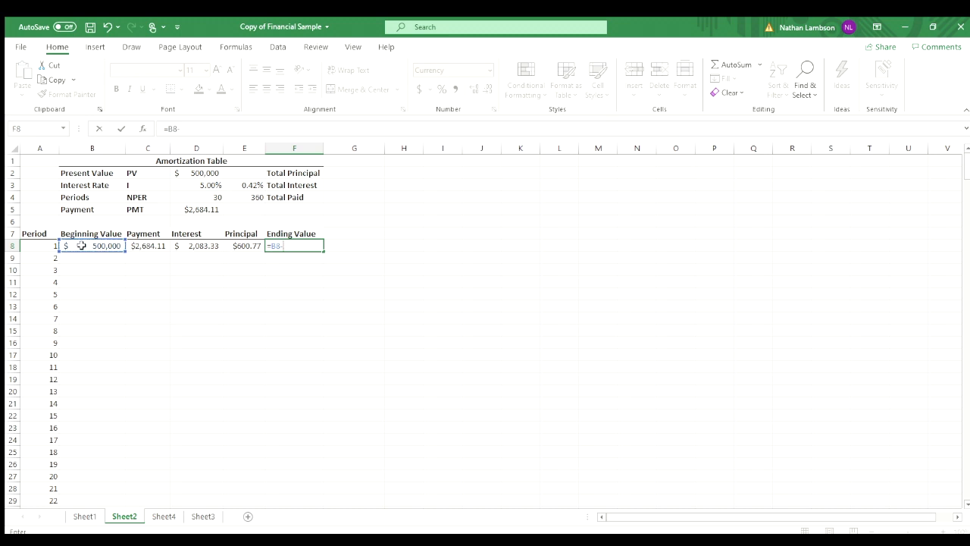
click(244, 246)
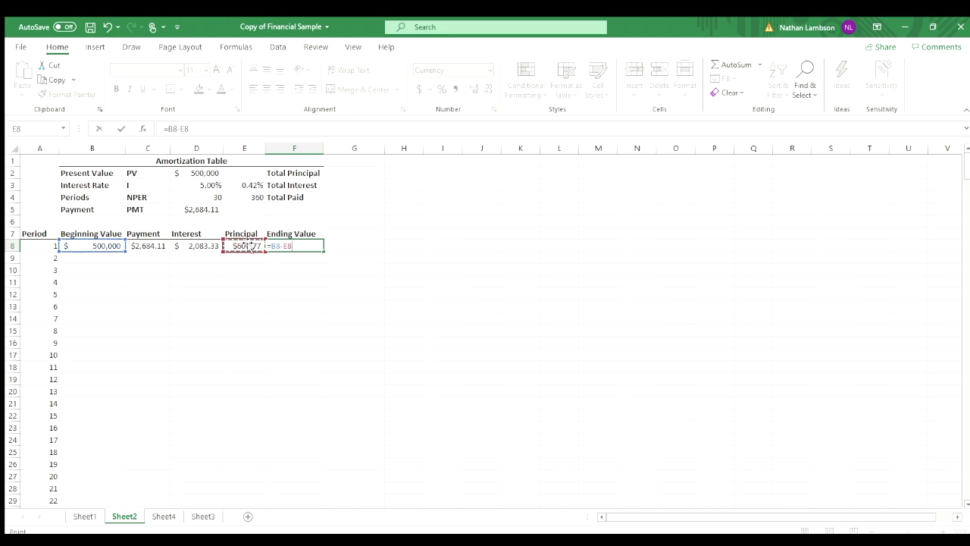
key(Enter)
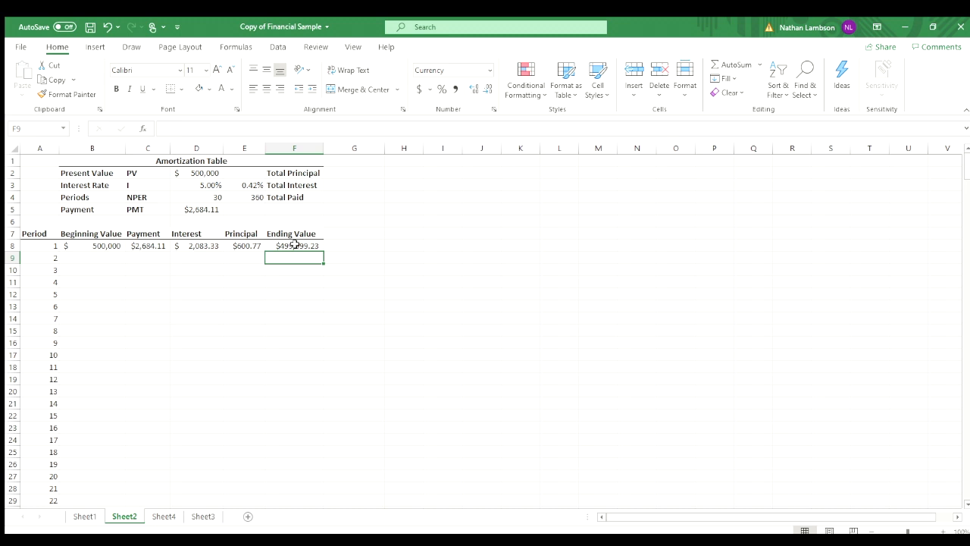
mouse_move(169, 248)
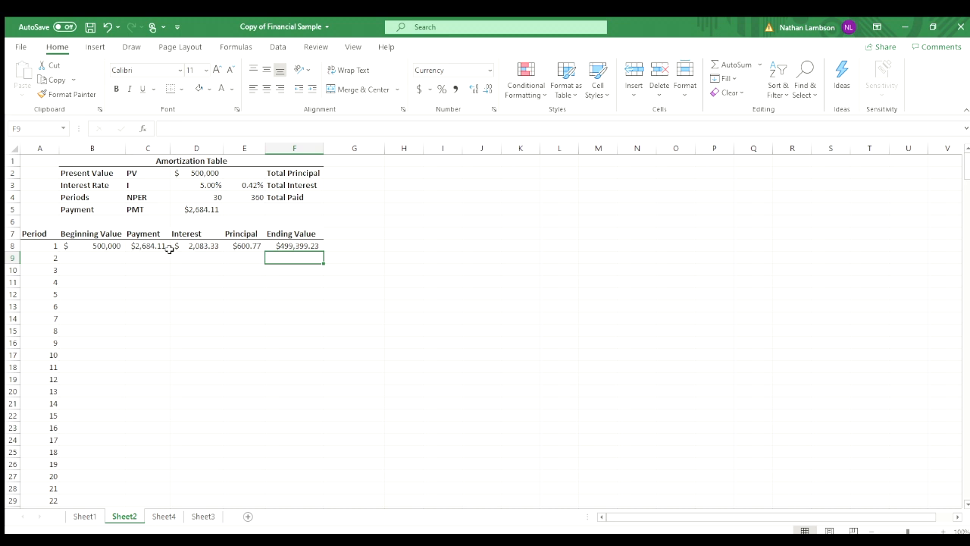
mouse_move(100, 256)
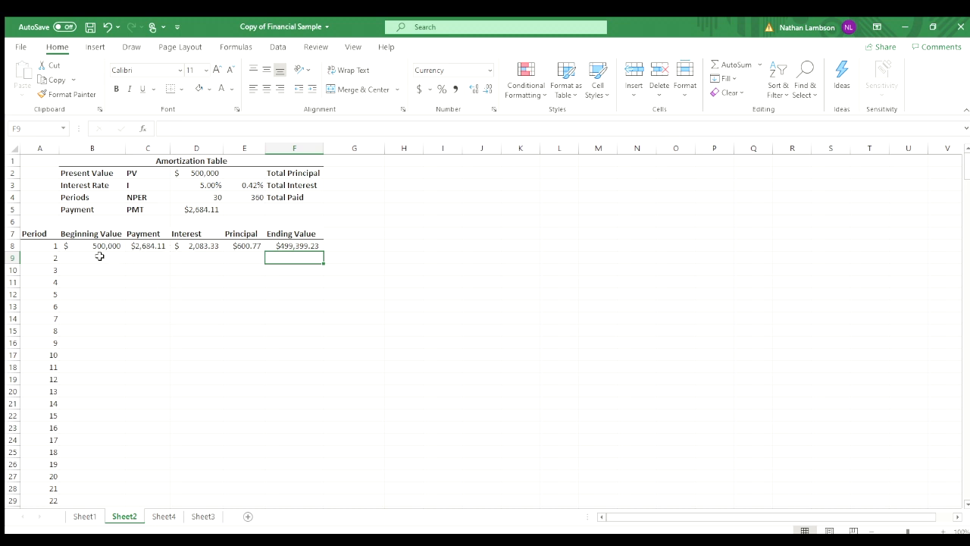
Step: Set period 2's beginning value to period 1's $499,399.23 ending value and begin its =$D$5 payment
click(91, 257)
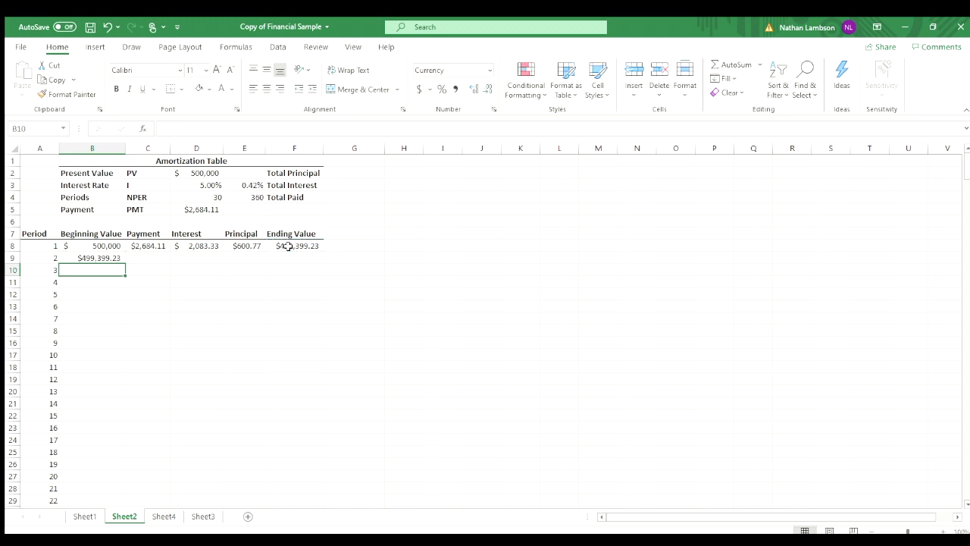
click(91, 257)
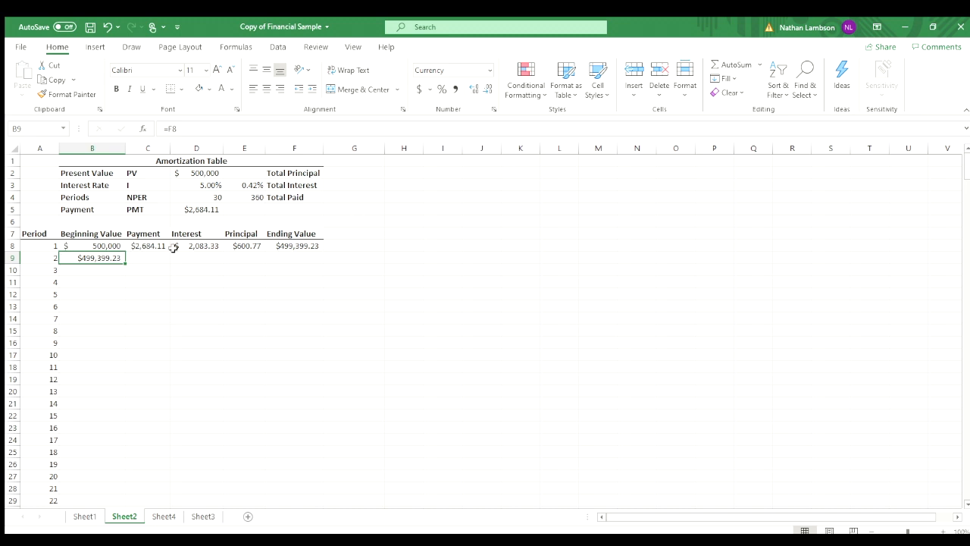
mouse_move(300, 245)
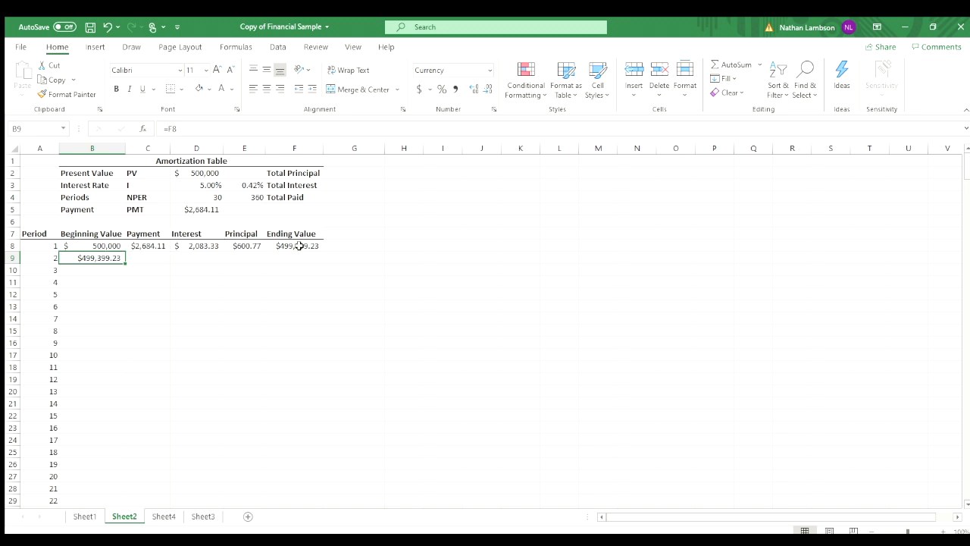
click(148, 257)
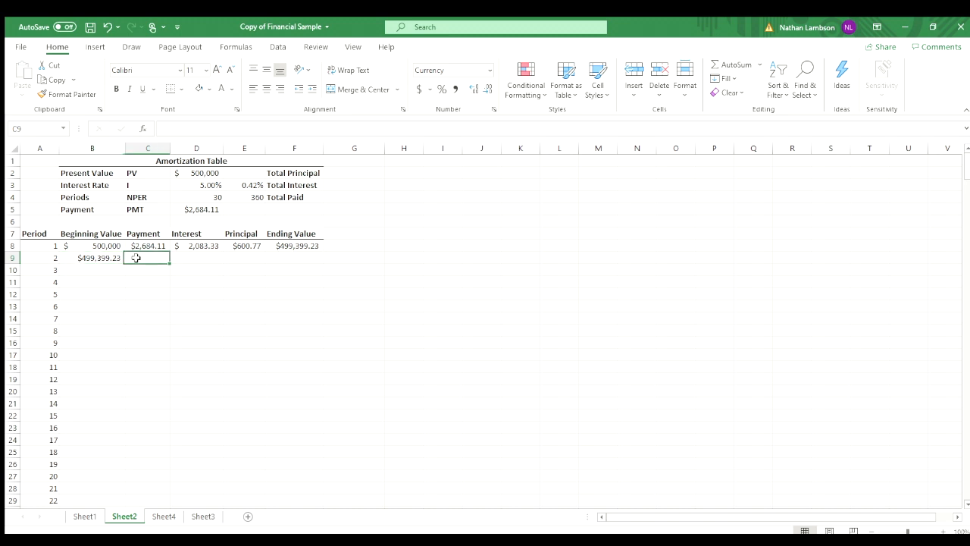
click(149, 245)
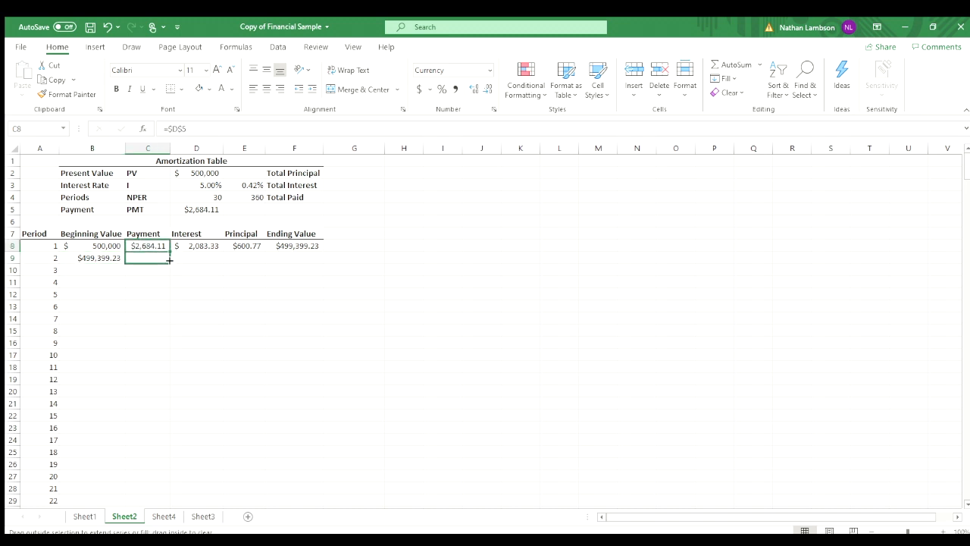
Step: Fill period 2's $2,684.11 payment and lock interest to $E$3, giving period 2 interest of $2,080.83
drag(168, 251, 168, 257)
text(=B8*E3)
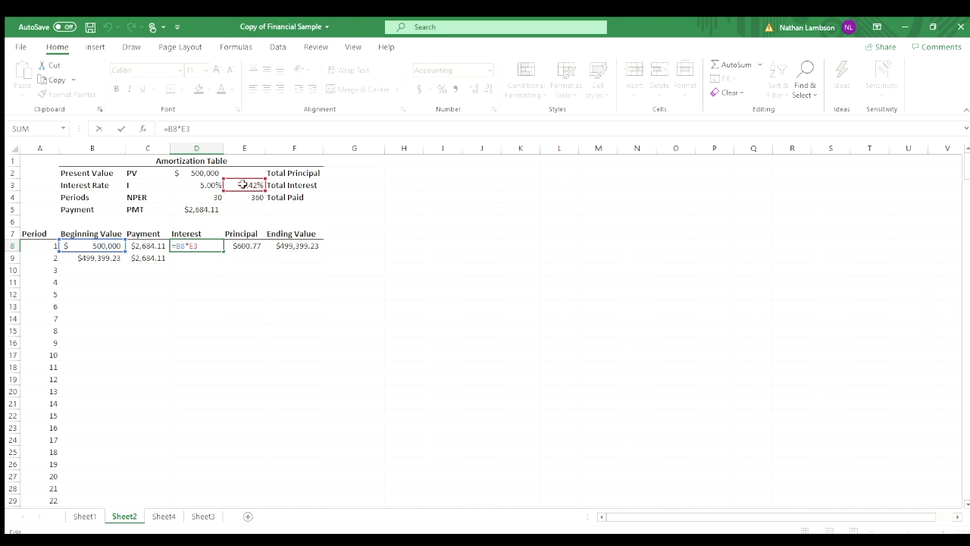
mouse_move(167, 272)
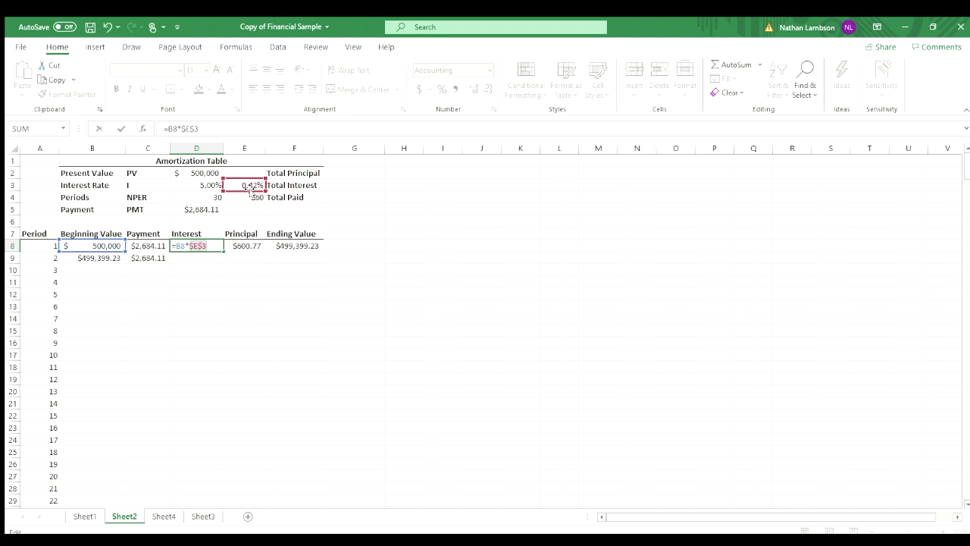
key(enter)
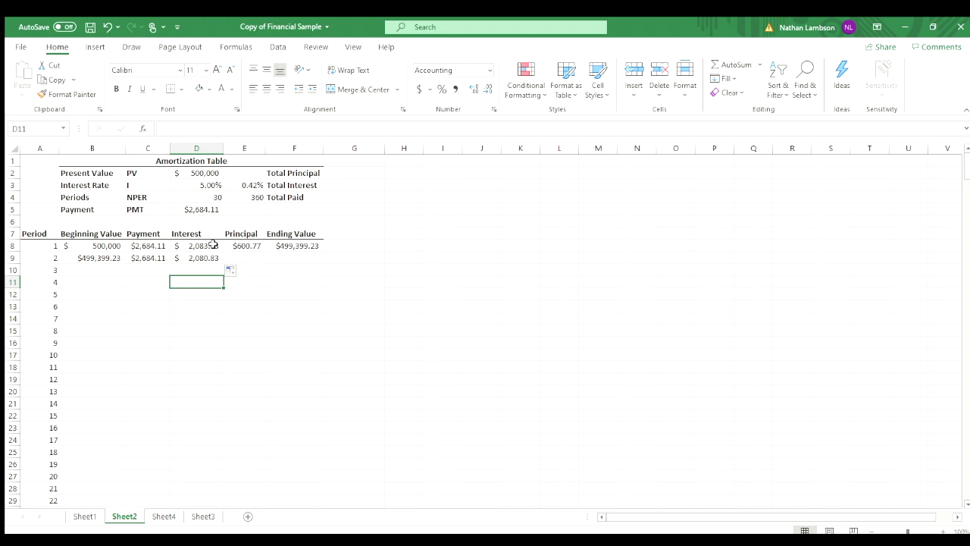
click(197, 257)
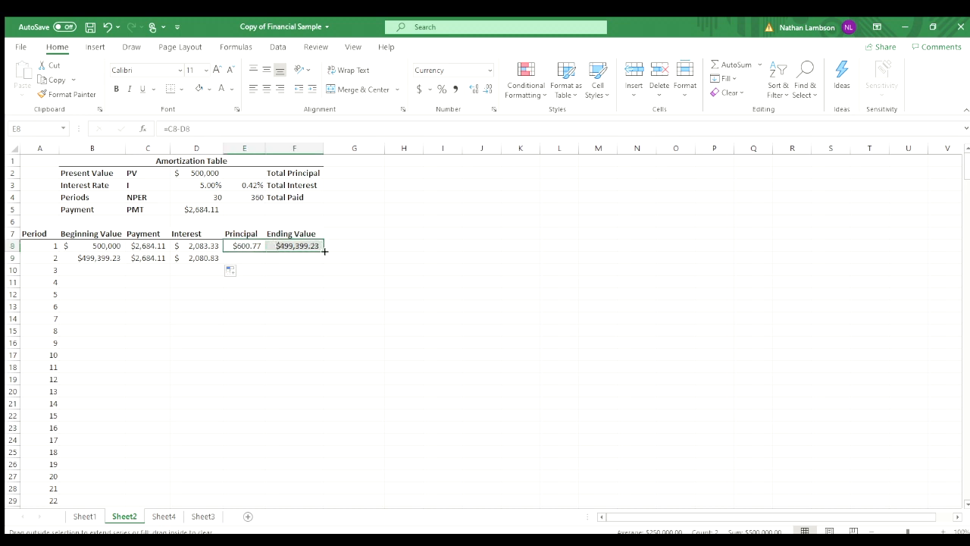
Step: Fill period 2's principal ($603.28) and ending value ($498,795.95), test-fill to period 5 and check B10's formula
drag(325, 252, 324, 264)
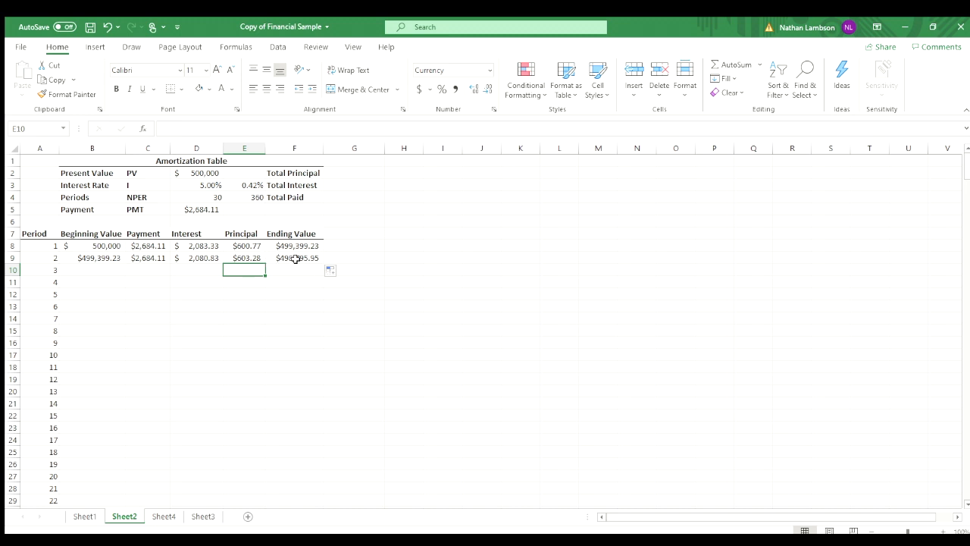
mouse_move(97, 257)
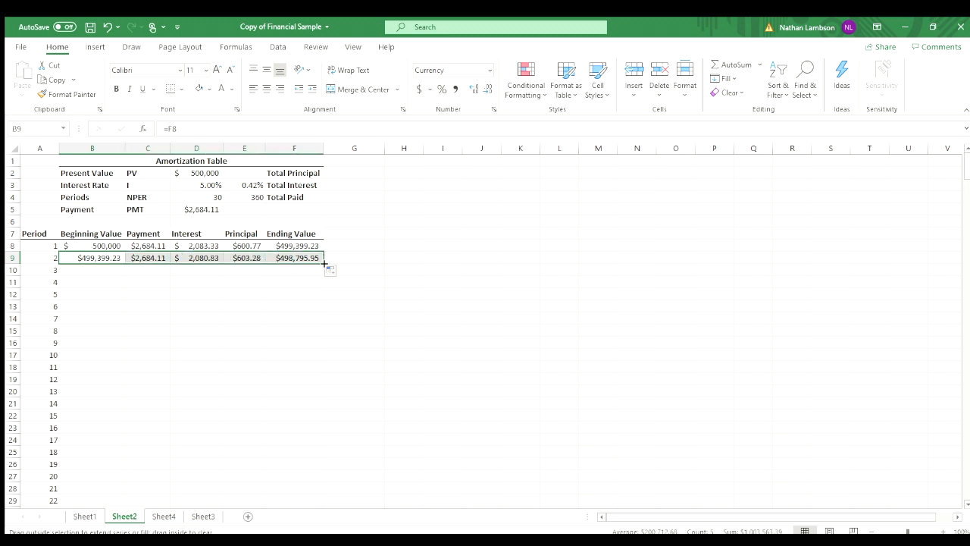
drag(330, 264, 330, 306)
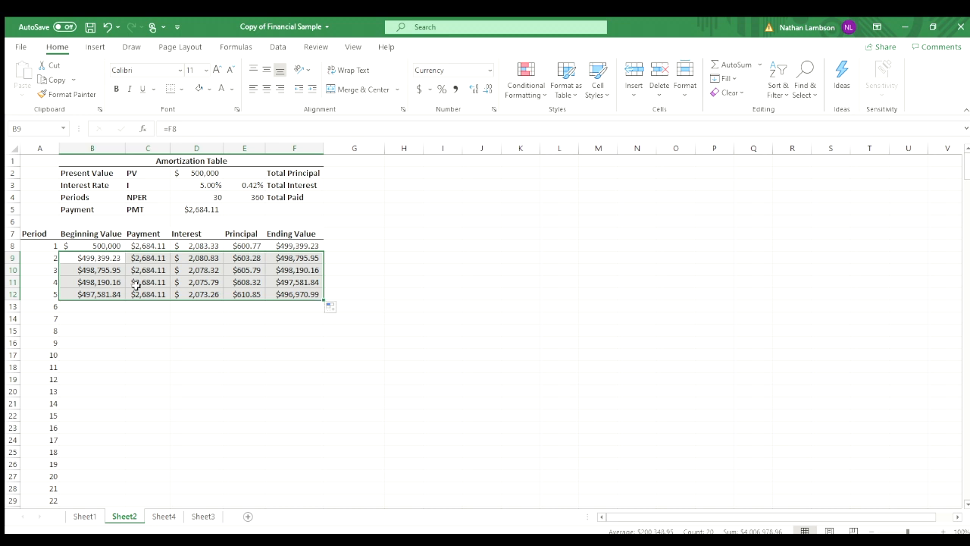
click(91, 270)
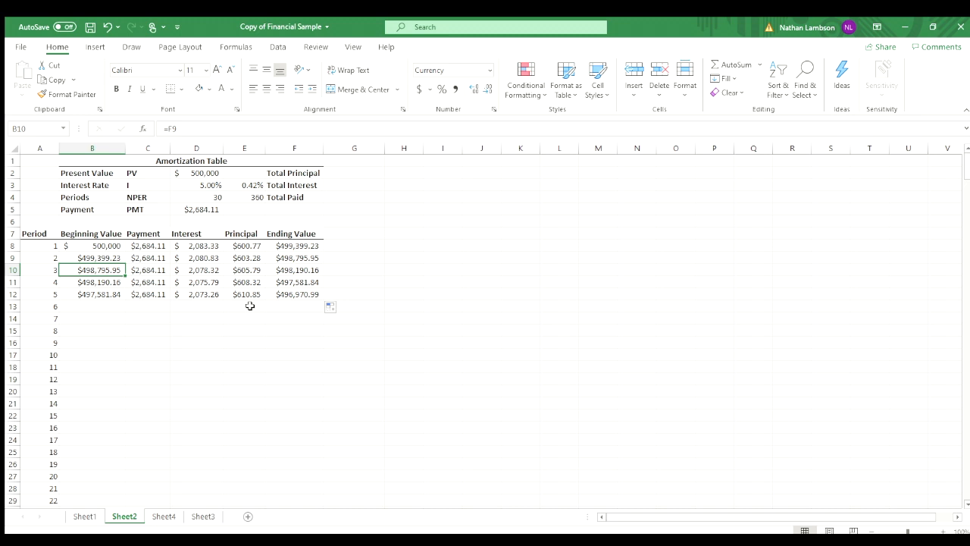
mouse_move(370, 354)
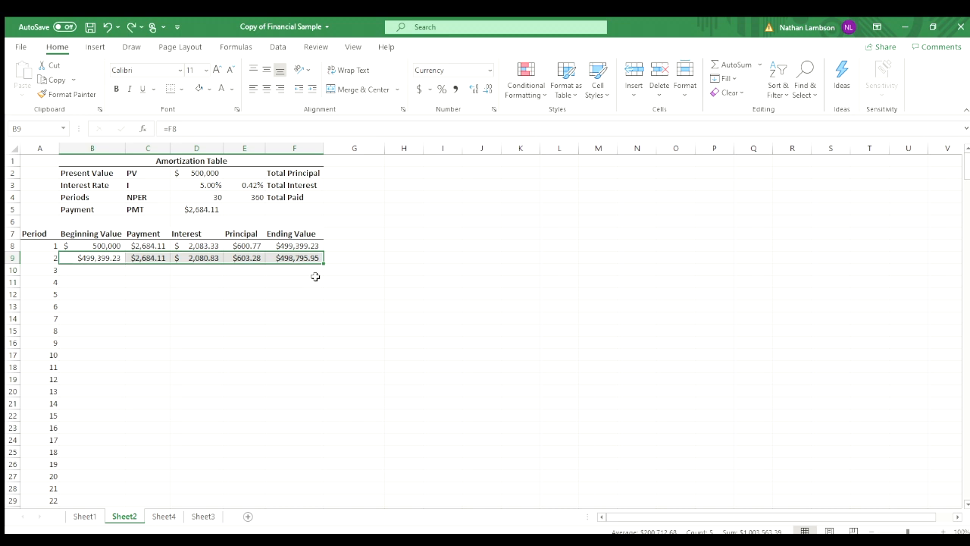
mouse_move(321, 267)
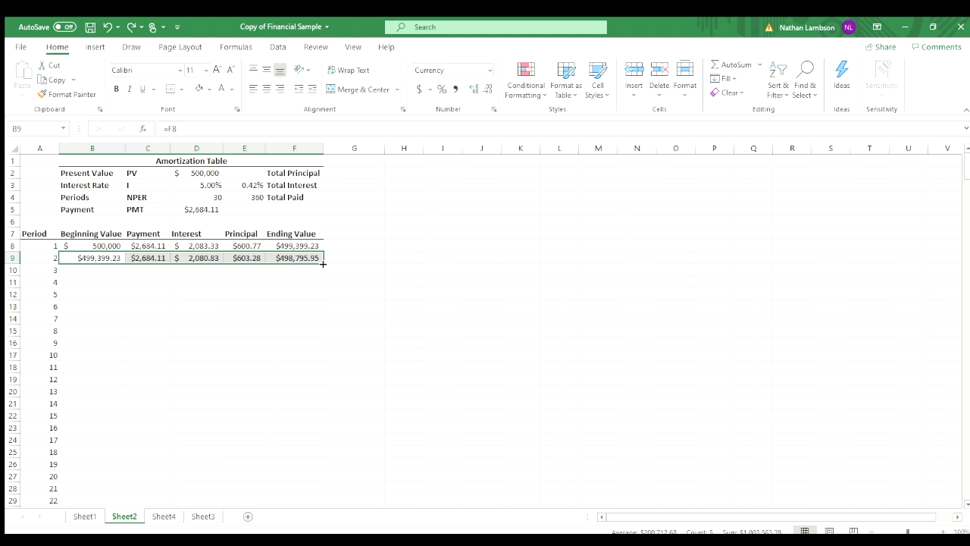
Step: Fill period 2's row down through the remaining periods of the schedule
drag(324, 263, 331, 500)
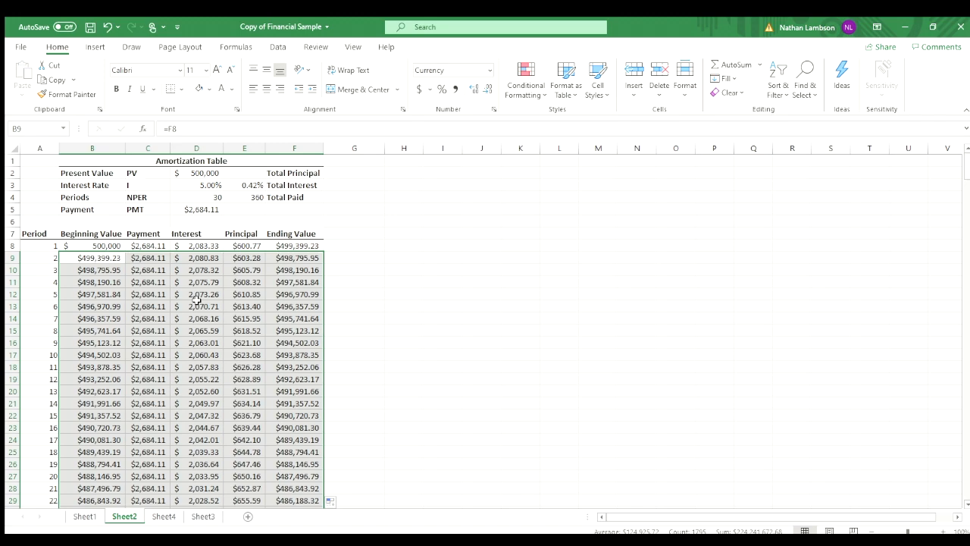
mouse_move(499, 352)
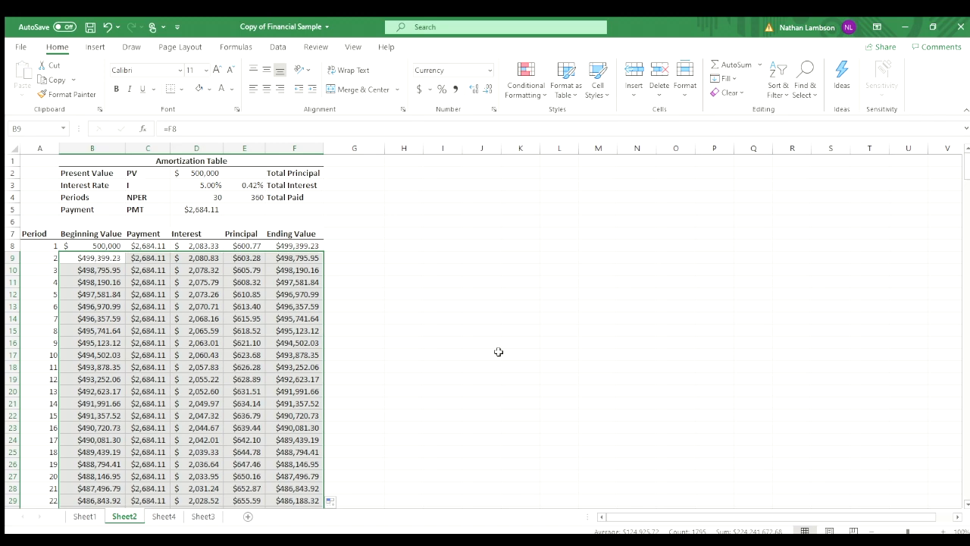
Step: Verify period 360 ends at $0.00, return to the table top and select the first principal in E8
scroll(down, 3)
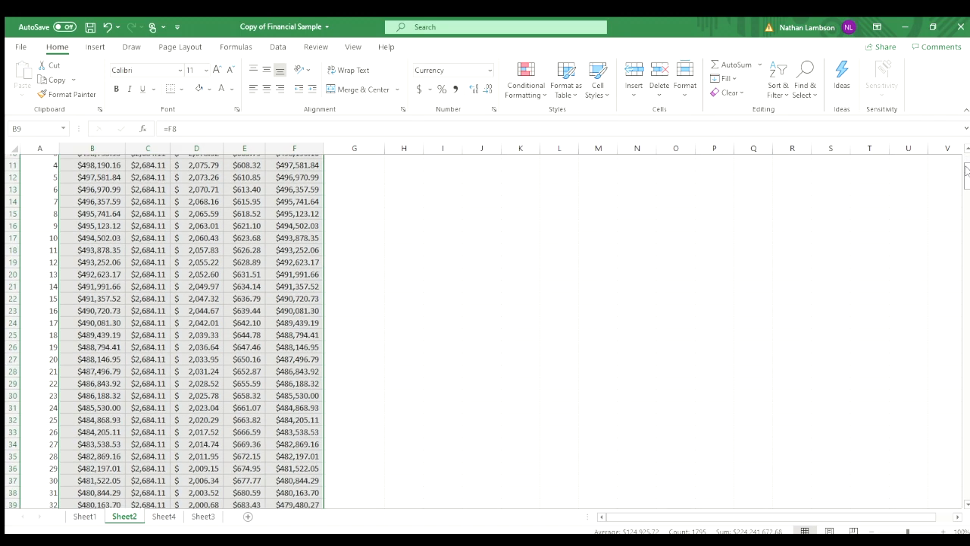
scroll(down, 3)
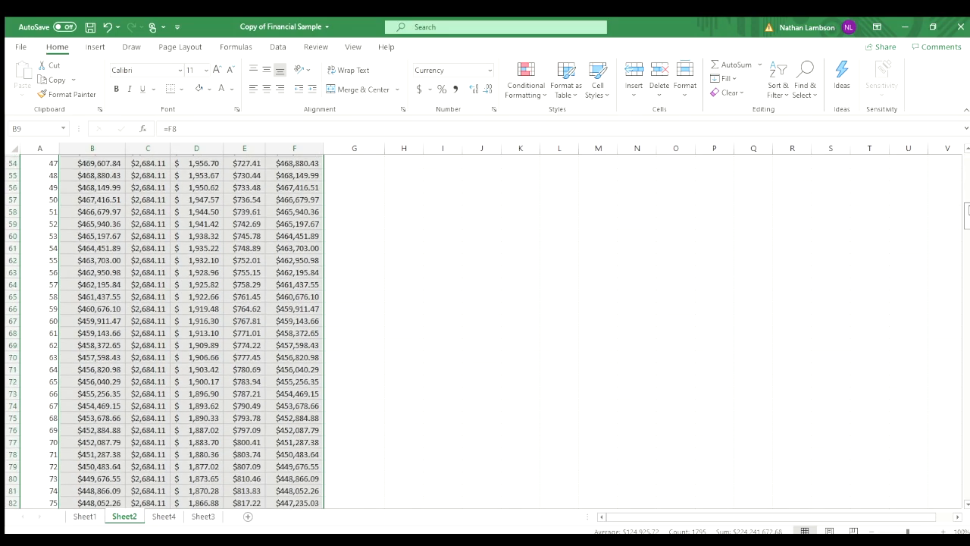
scroll(down, 3)
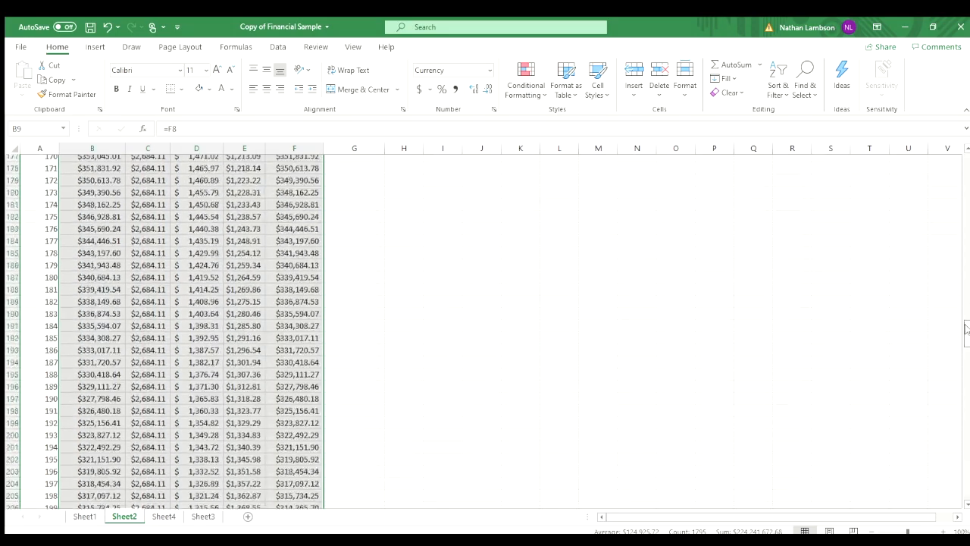
scroll(down, 3)
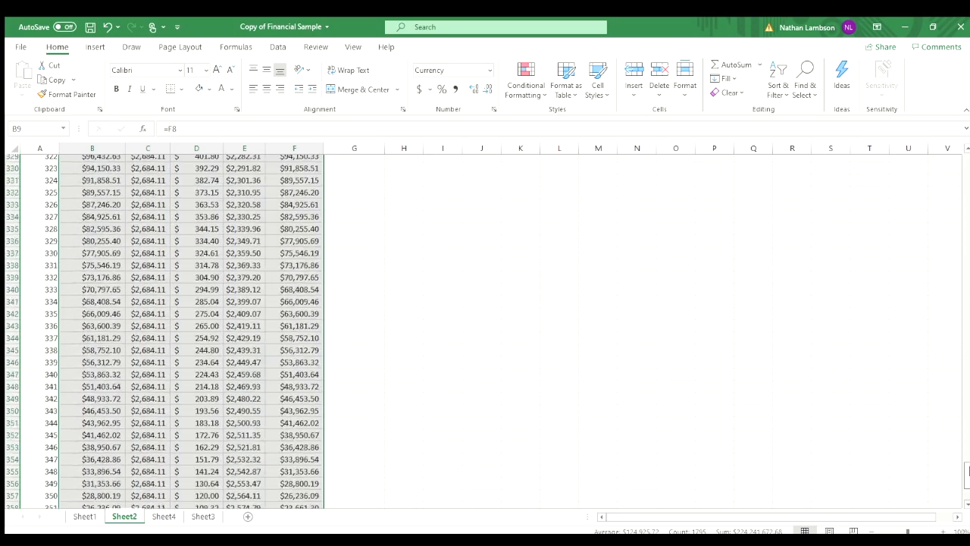
scroll(down, 3)
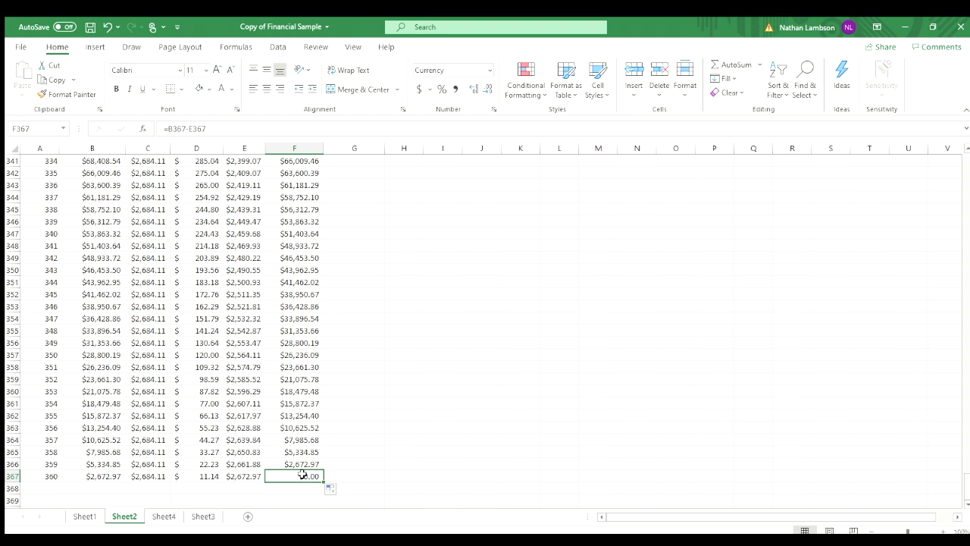
scroll(up, 3)
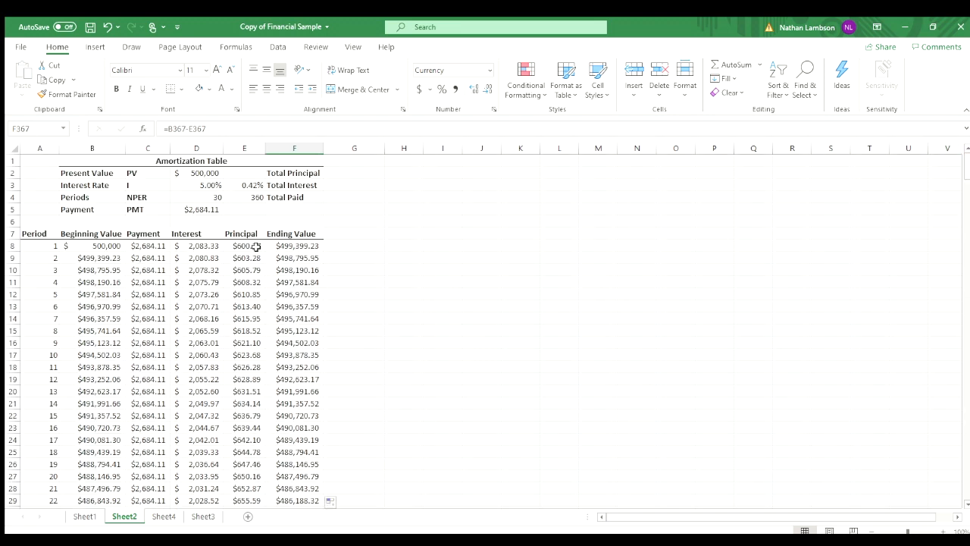
click(243, 246)
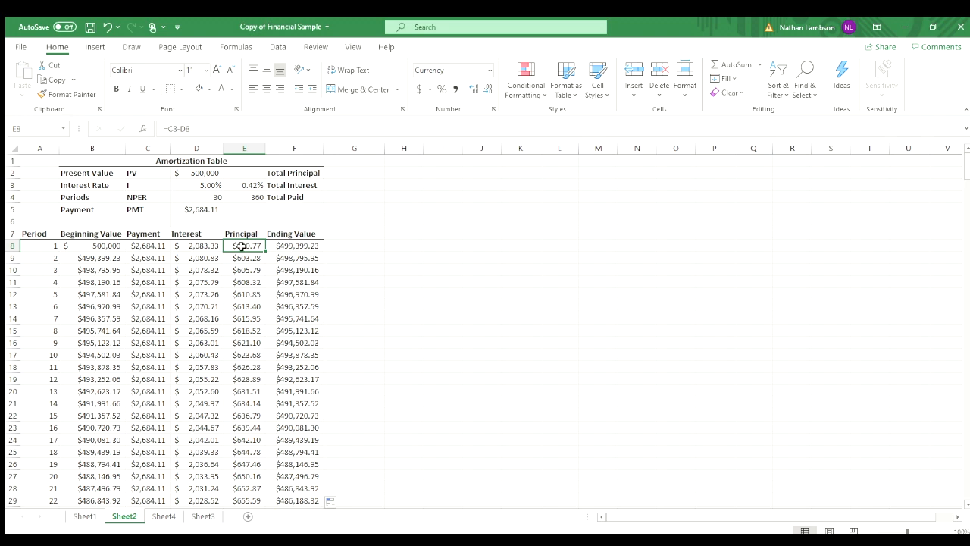
Step: Select the Principal column through period 360 and read its sum against the loan amount
key(ctrl+shift+down)
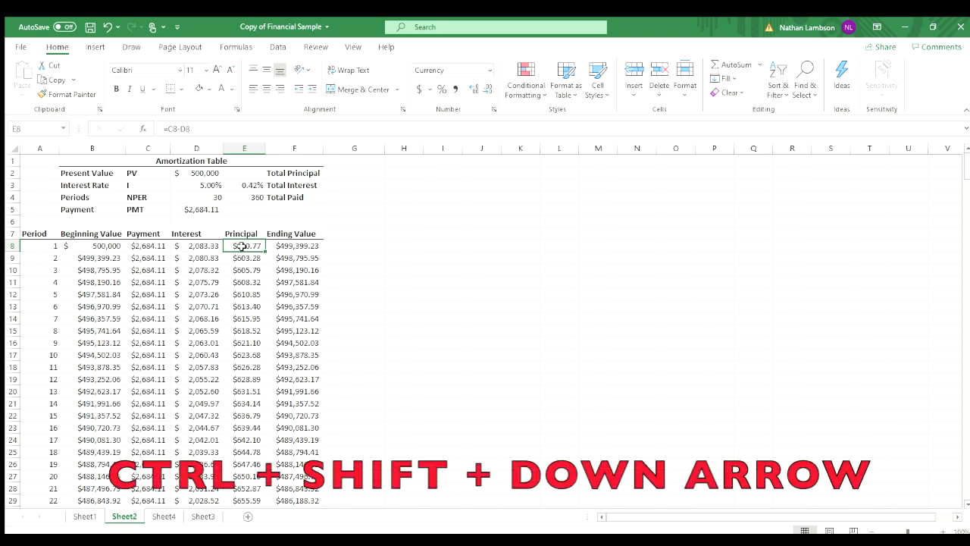
key(ctrl+shift+down)
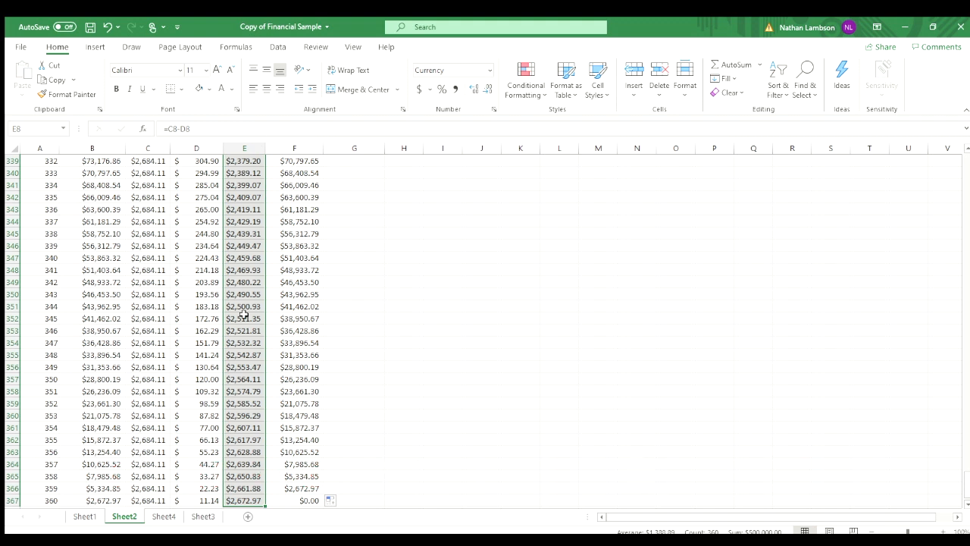
mouse_move(612, 430)
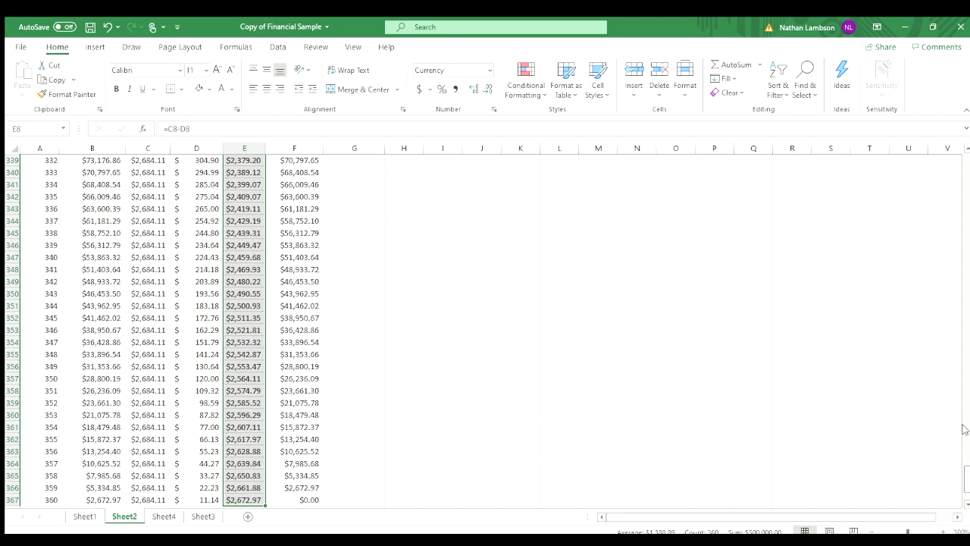
scroll(up, 3)
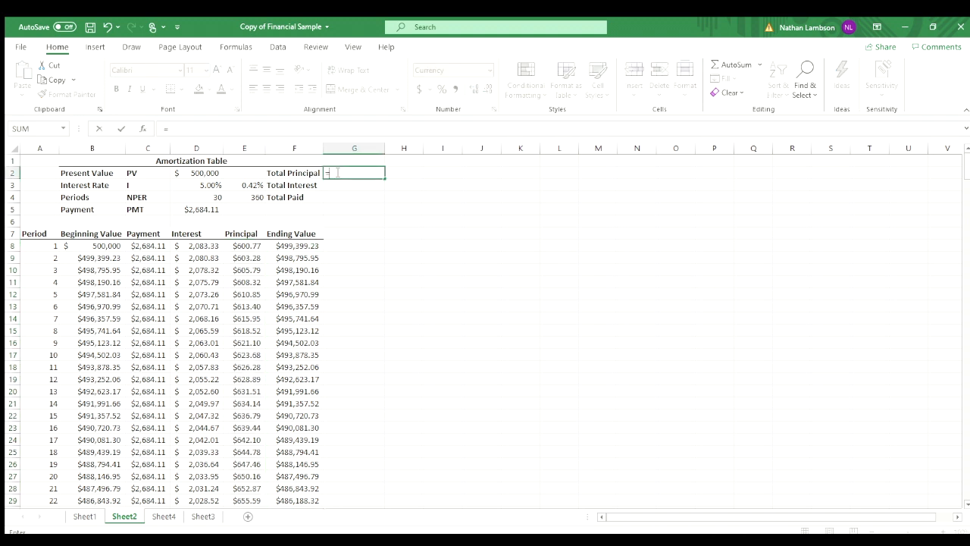
Step: Make Total Principal the sum of the principal column E8 down to period 360, giving $500,000.00
text(=sum()
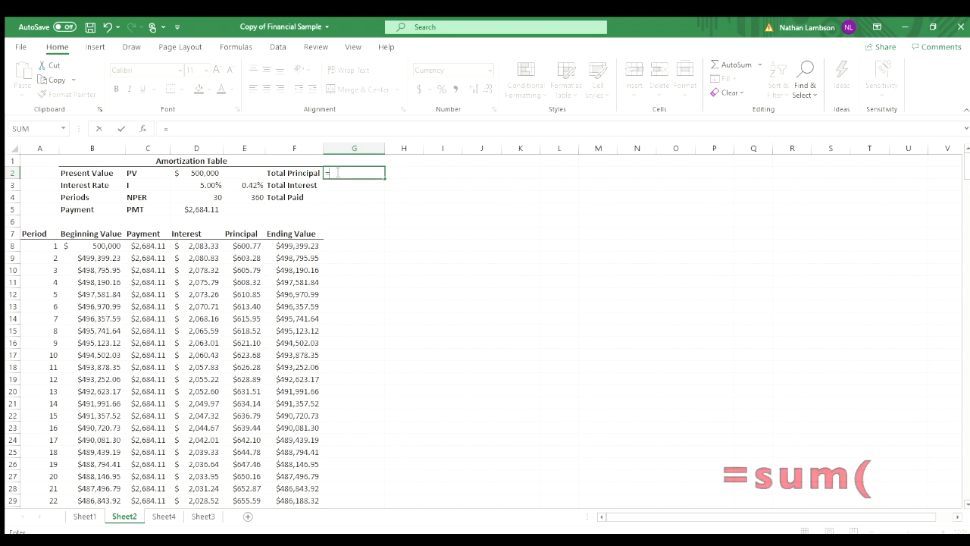
text(=SUM()
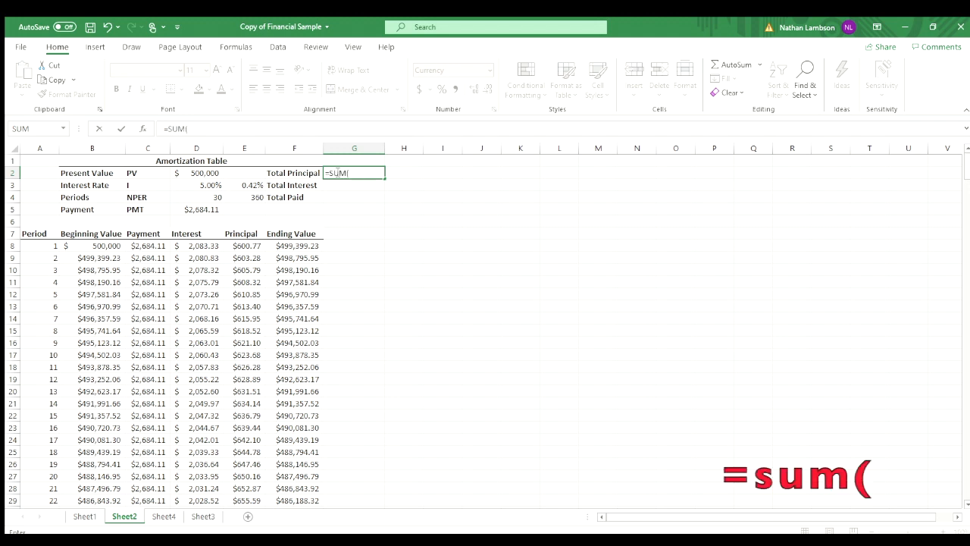
click(244, 246)
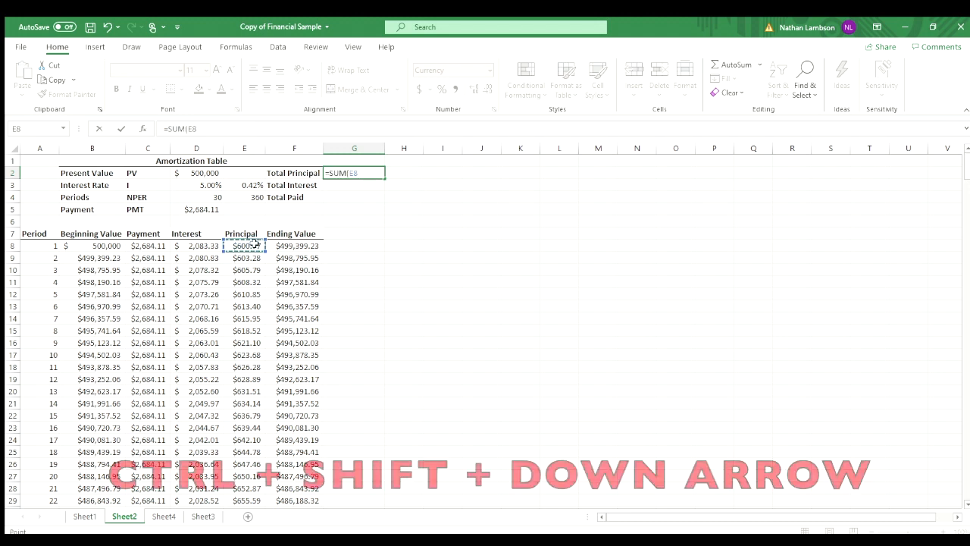
key(ctrl+shift+down)
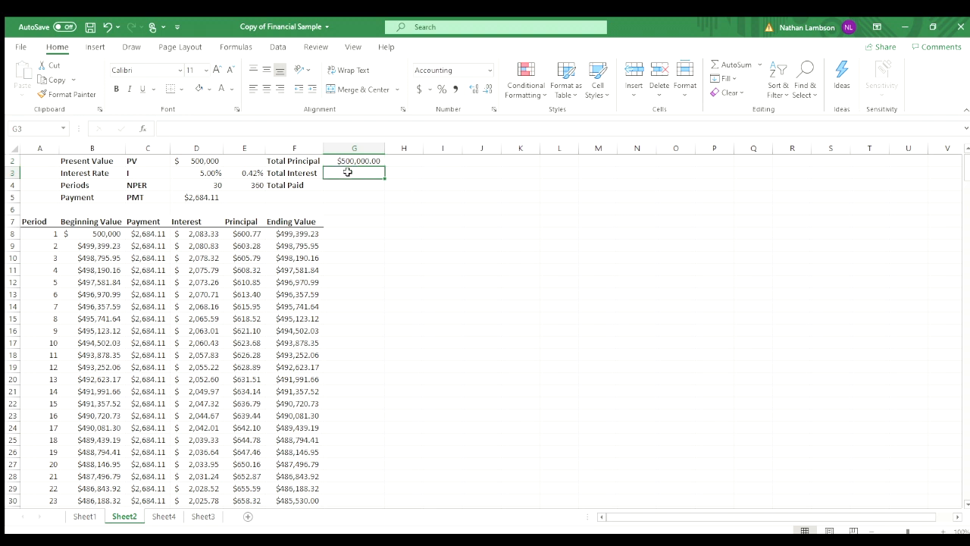
Step: Make Total Interest the sum of the interest column from D8 to period 360, giving $466,278.92, and check its formula
text(=s)
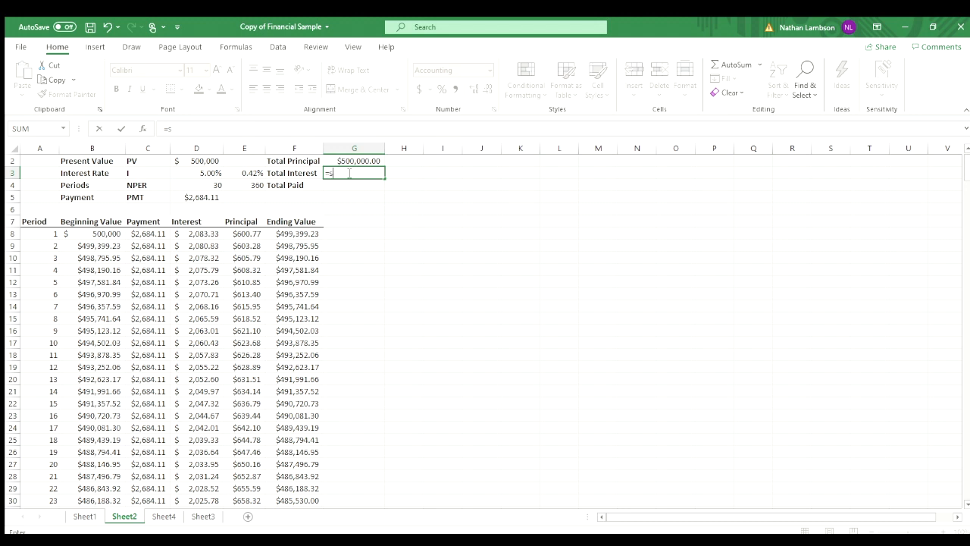
text(SUM()
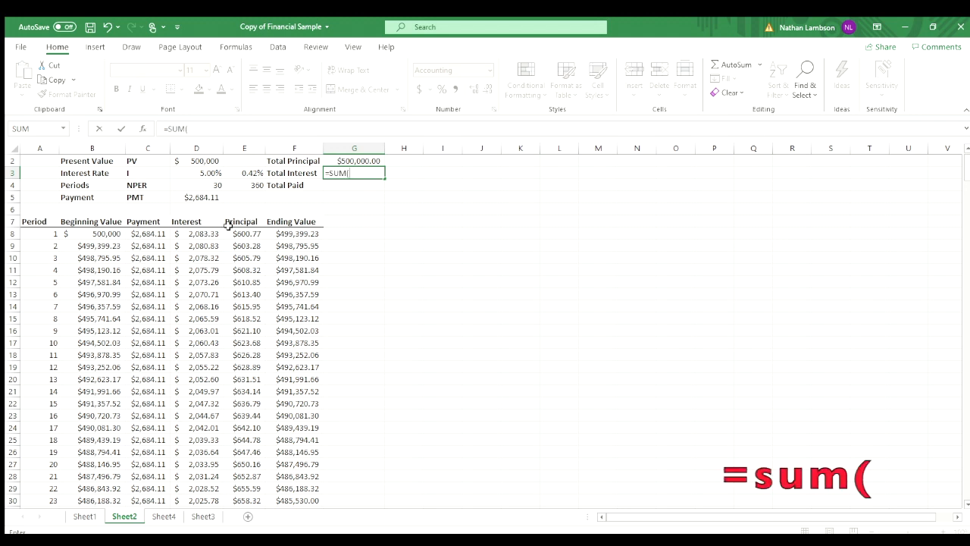
click(197, 233)
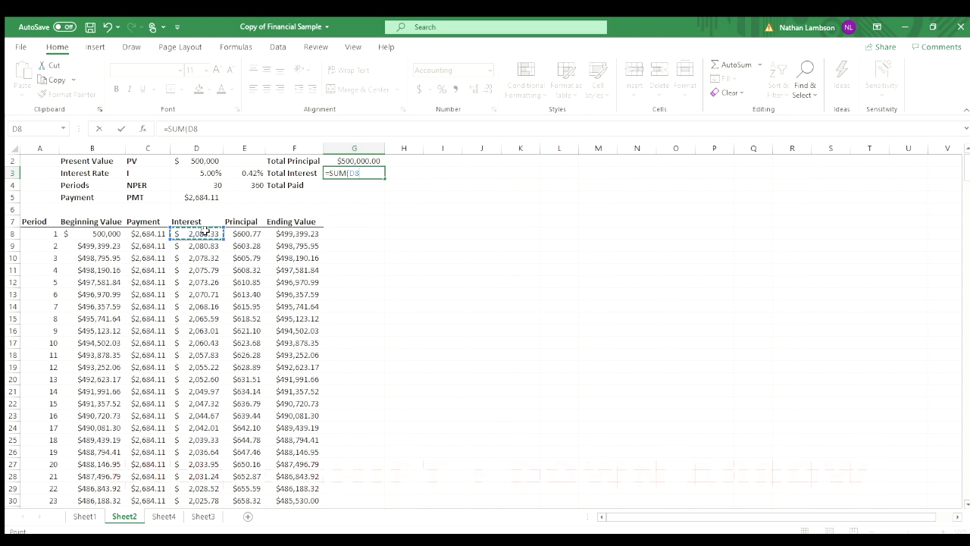
key(ctrl+shift+down)
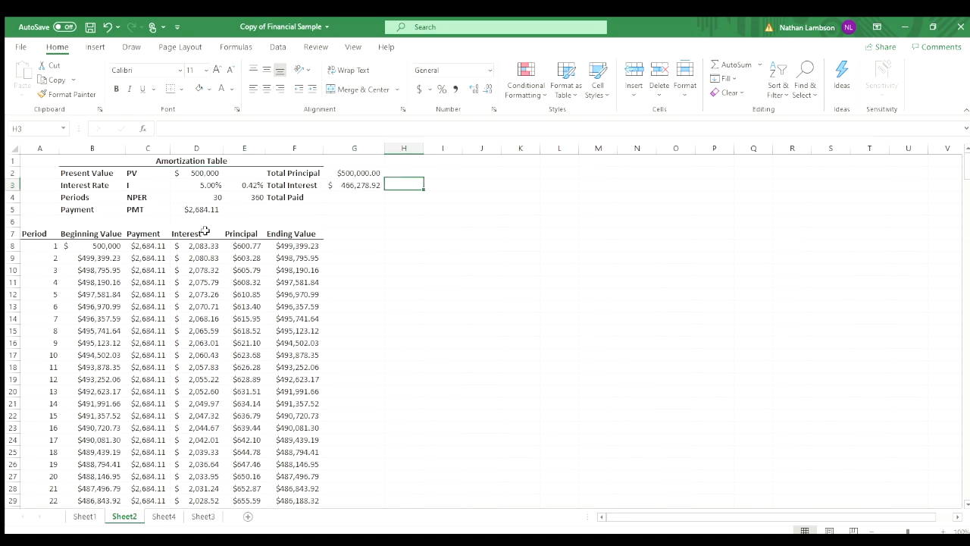
click(355, 185)
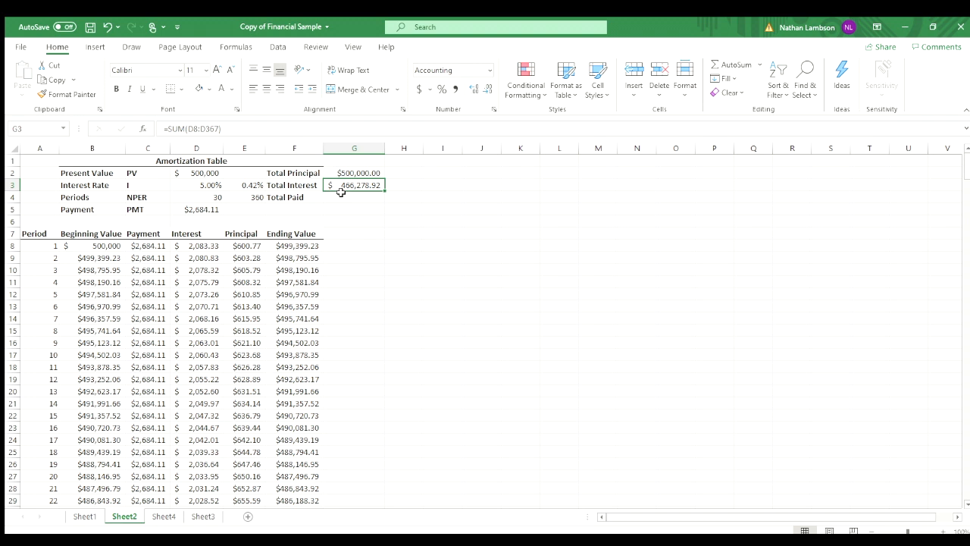
Step: Sum G2:G3 into Total Paid, yielding $966,278.92
text(=SUM()
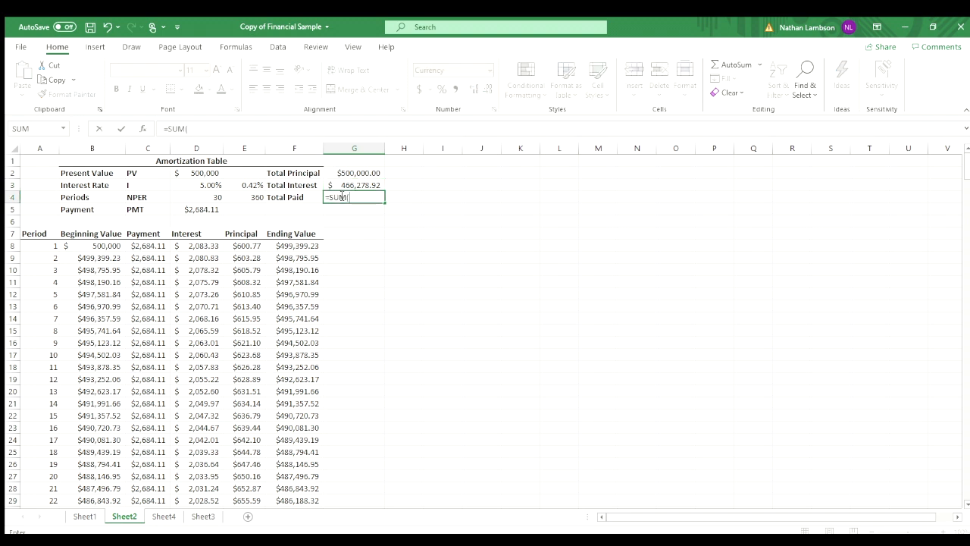
key(enter)
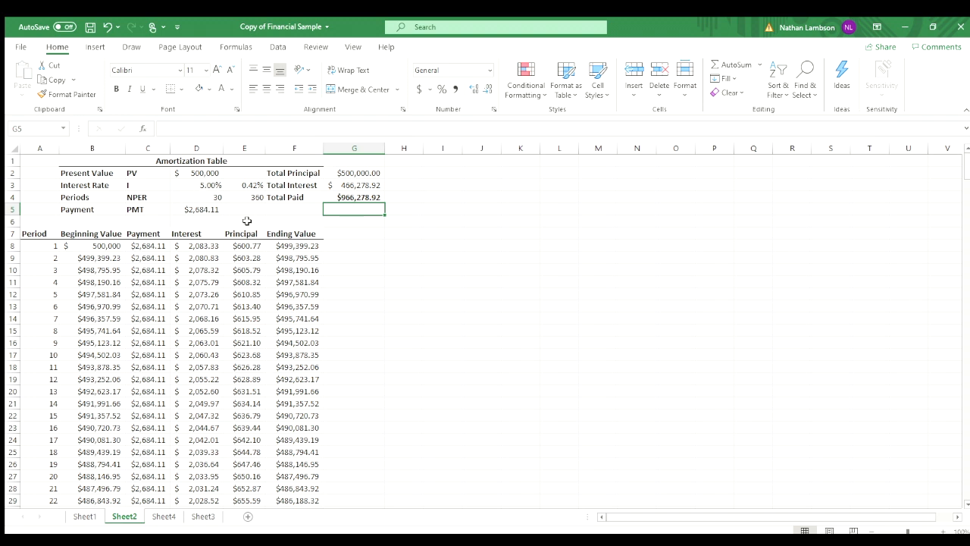
mouse_move(241, 208)
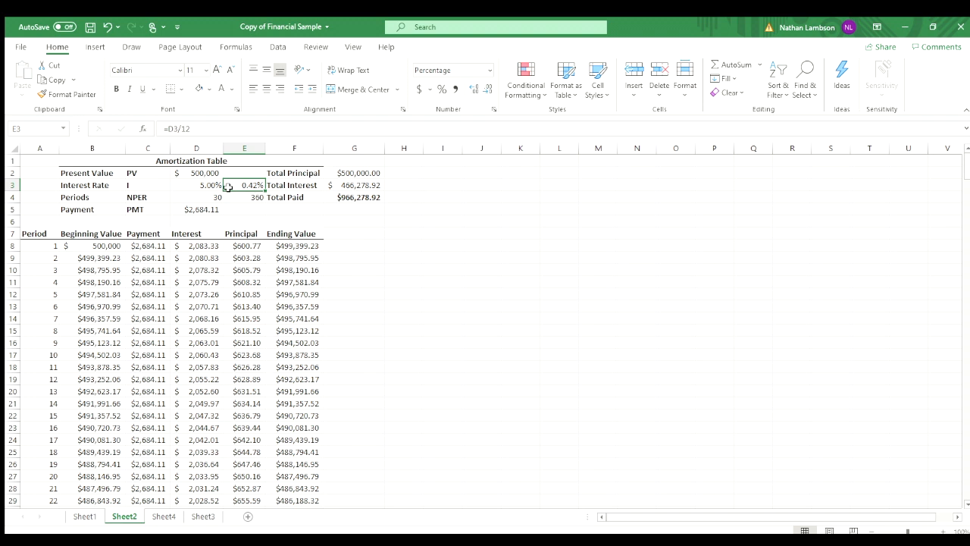
Step: Change the annual rate in D3 to 8%, recalculating a $3,668.82 payment and $1,320,776.23 total paid
click(197, 185)
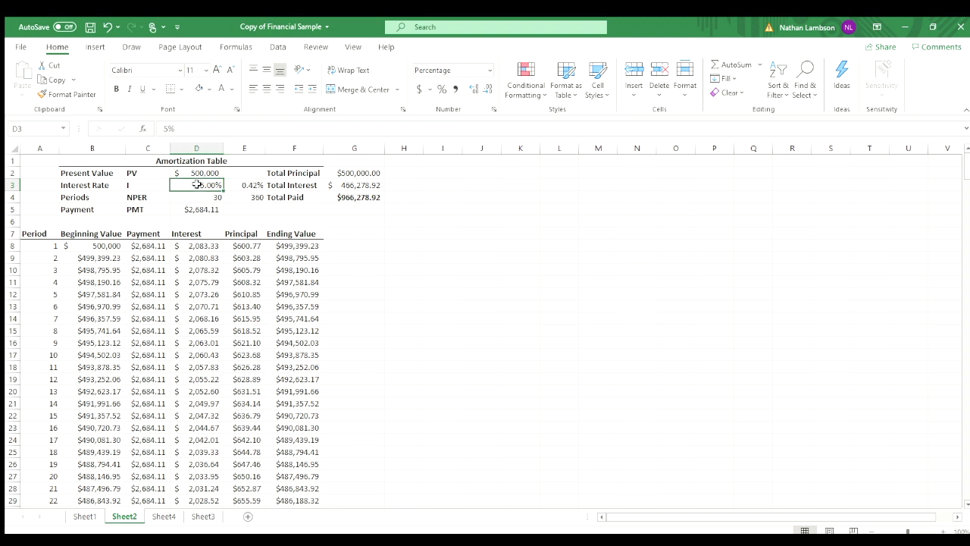
text(8)
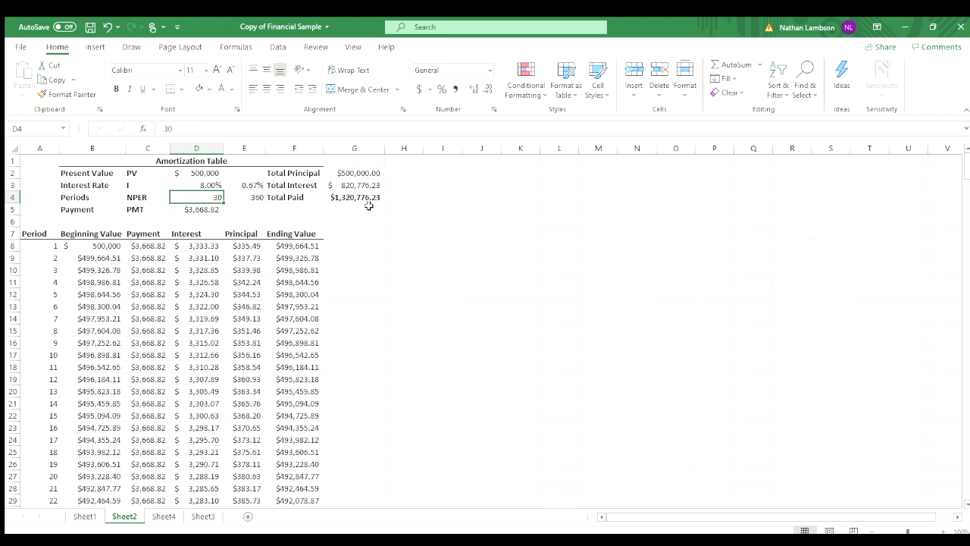
mouse_move(343, 169)
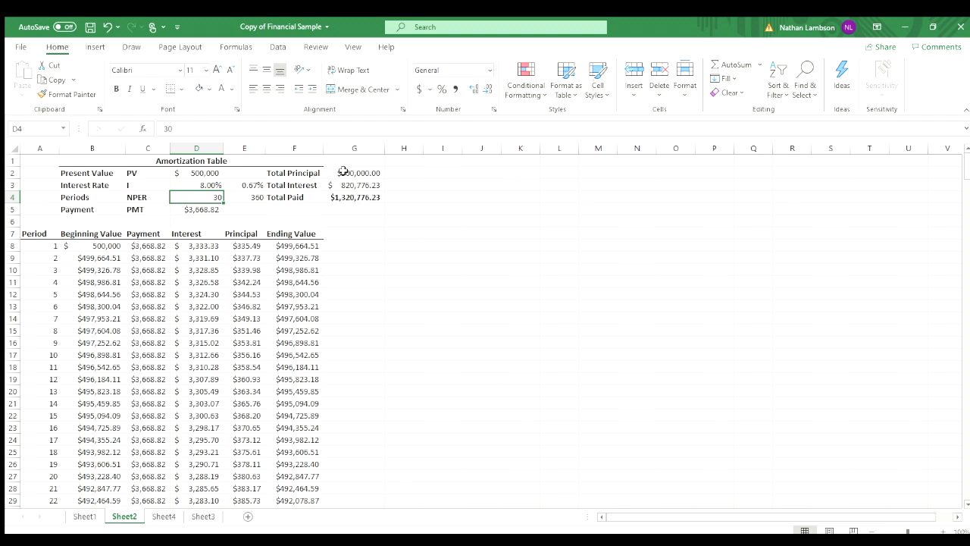
mouse_move(380, 206)
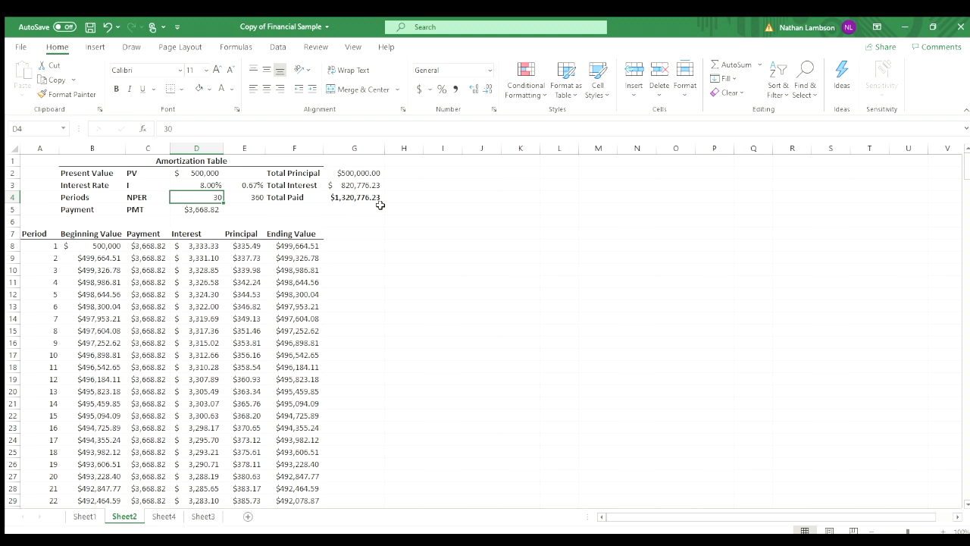
mouse_move(315, 195)
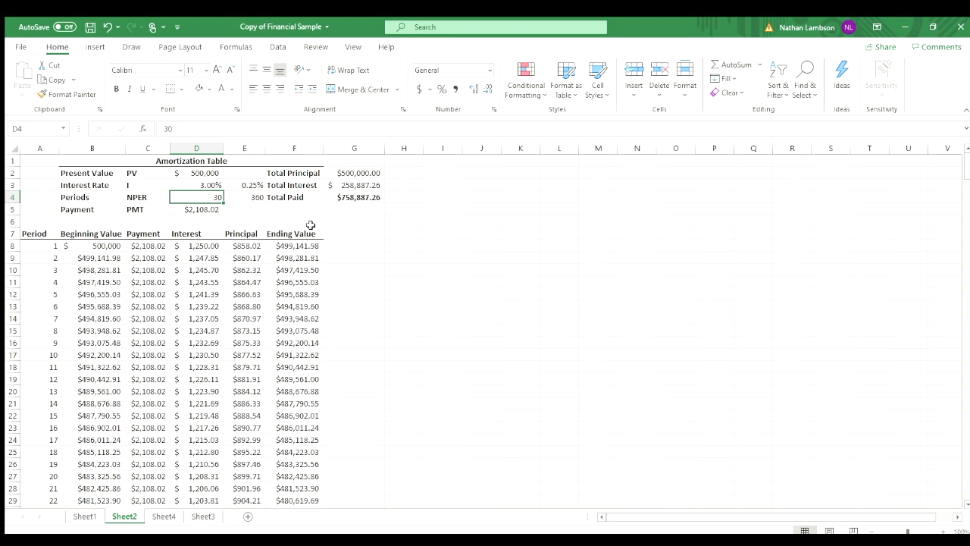
mouse_move(358, 200)
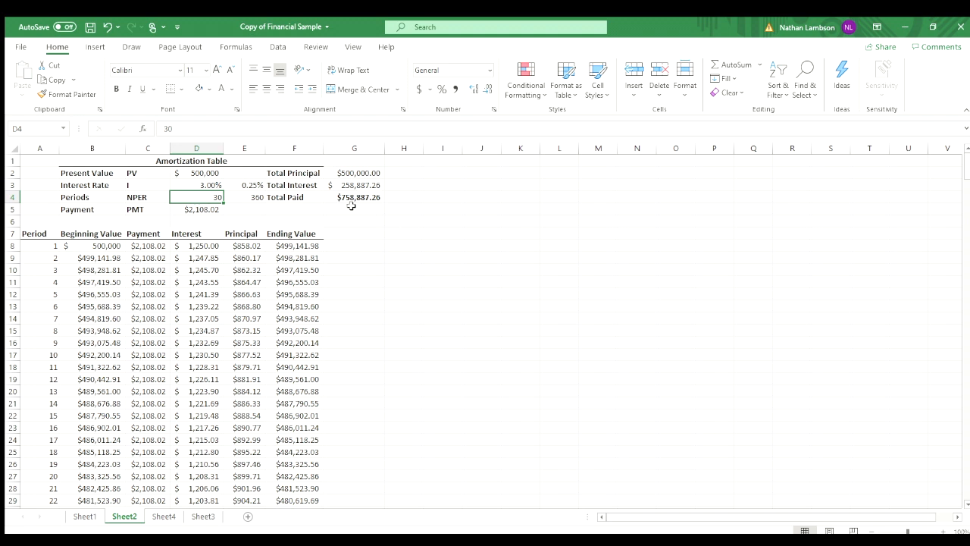
mouse_move(197, 221)
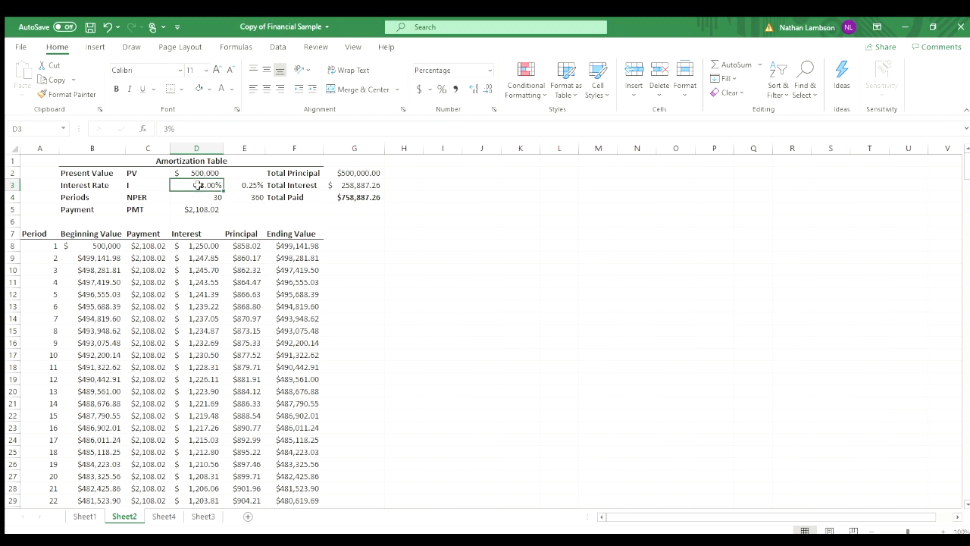
Step: Select the rate cell D3 to set it back to 5%
click(197, 197)
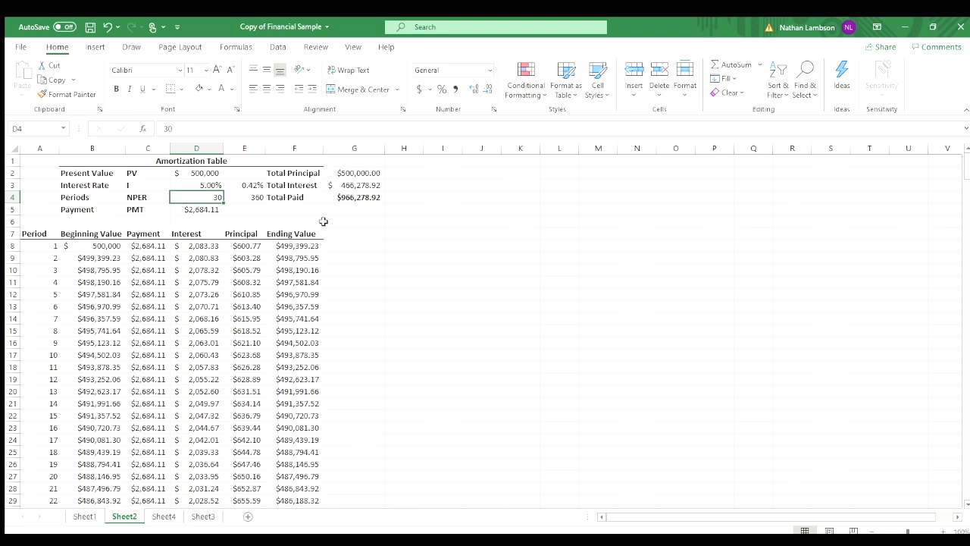
mouse_move(314, 221)
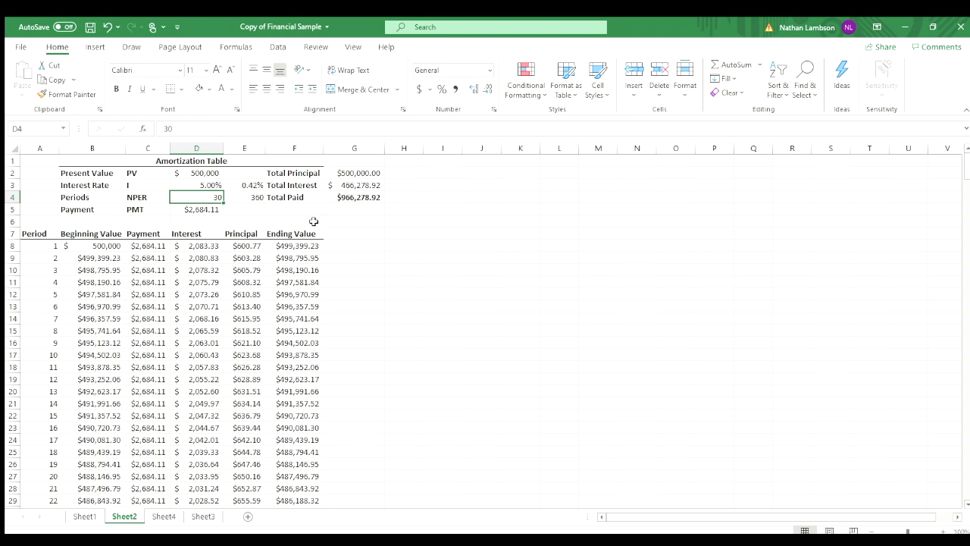
mouse_move(100, 185)
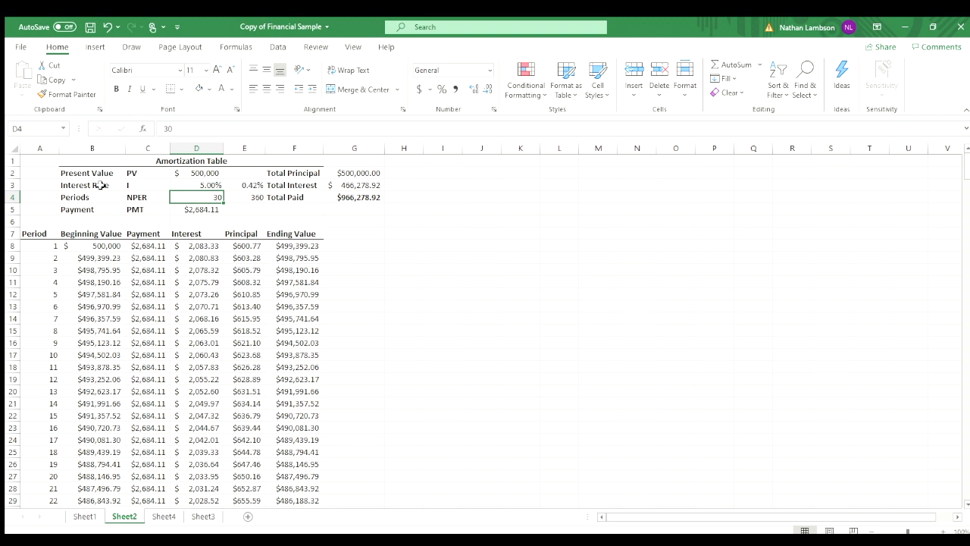